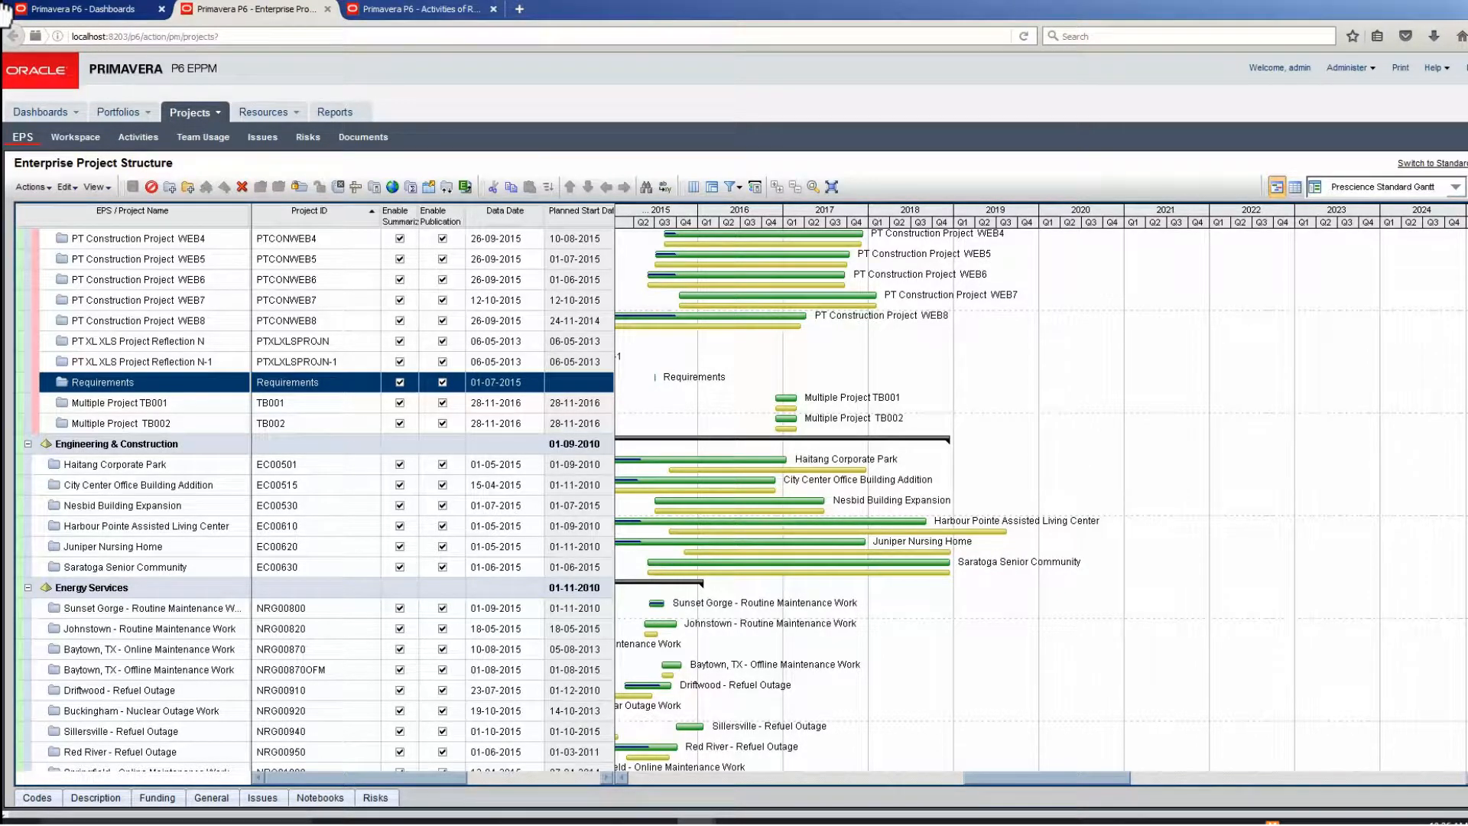
mouse_move(37, 108)
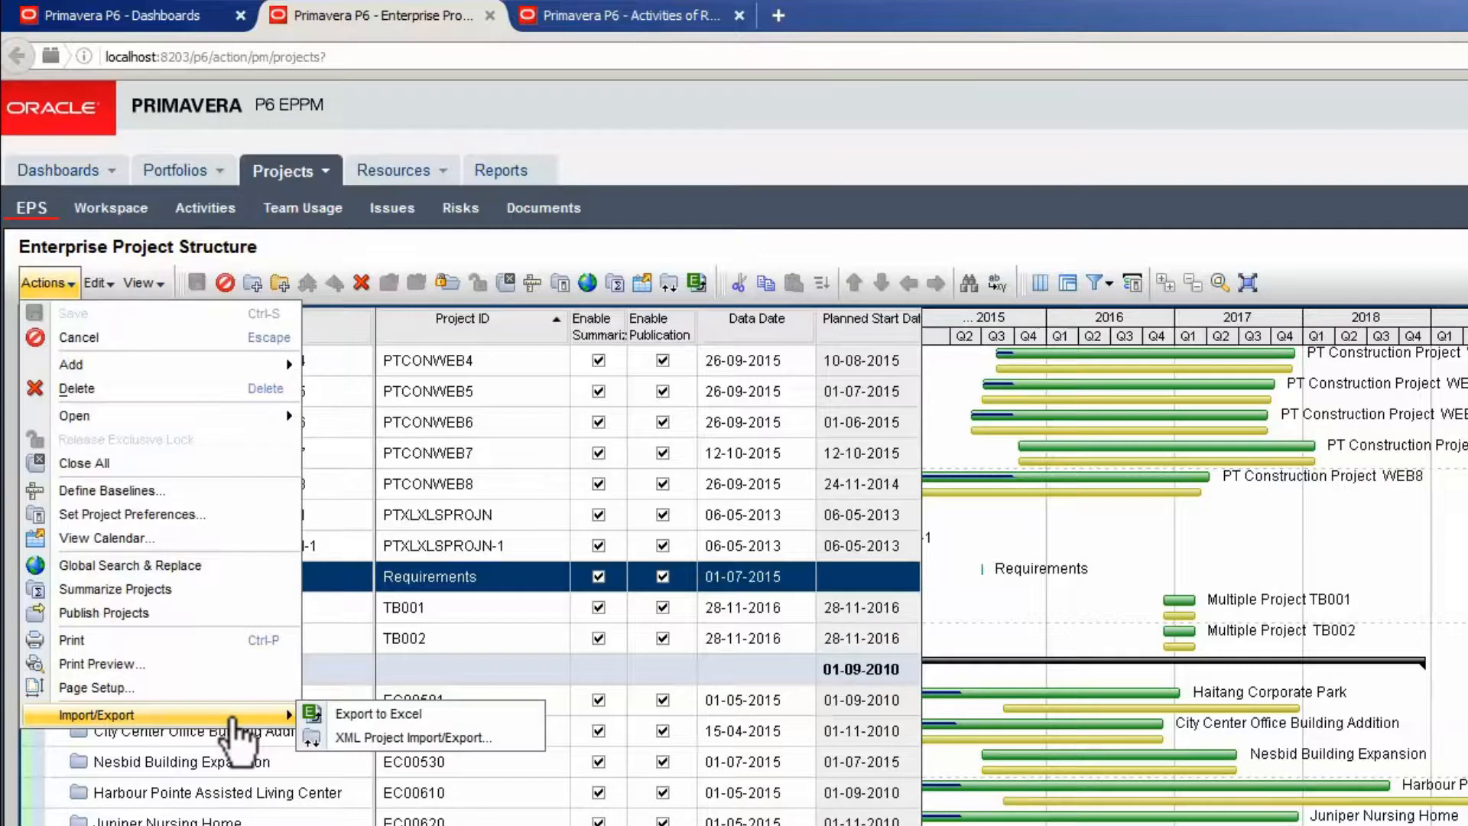
mouse_move(370, 740)
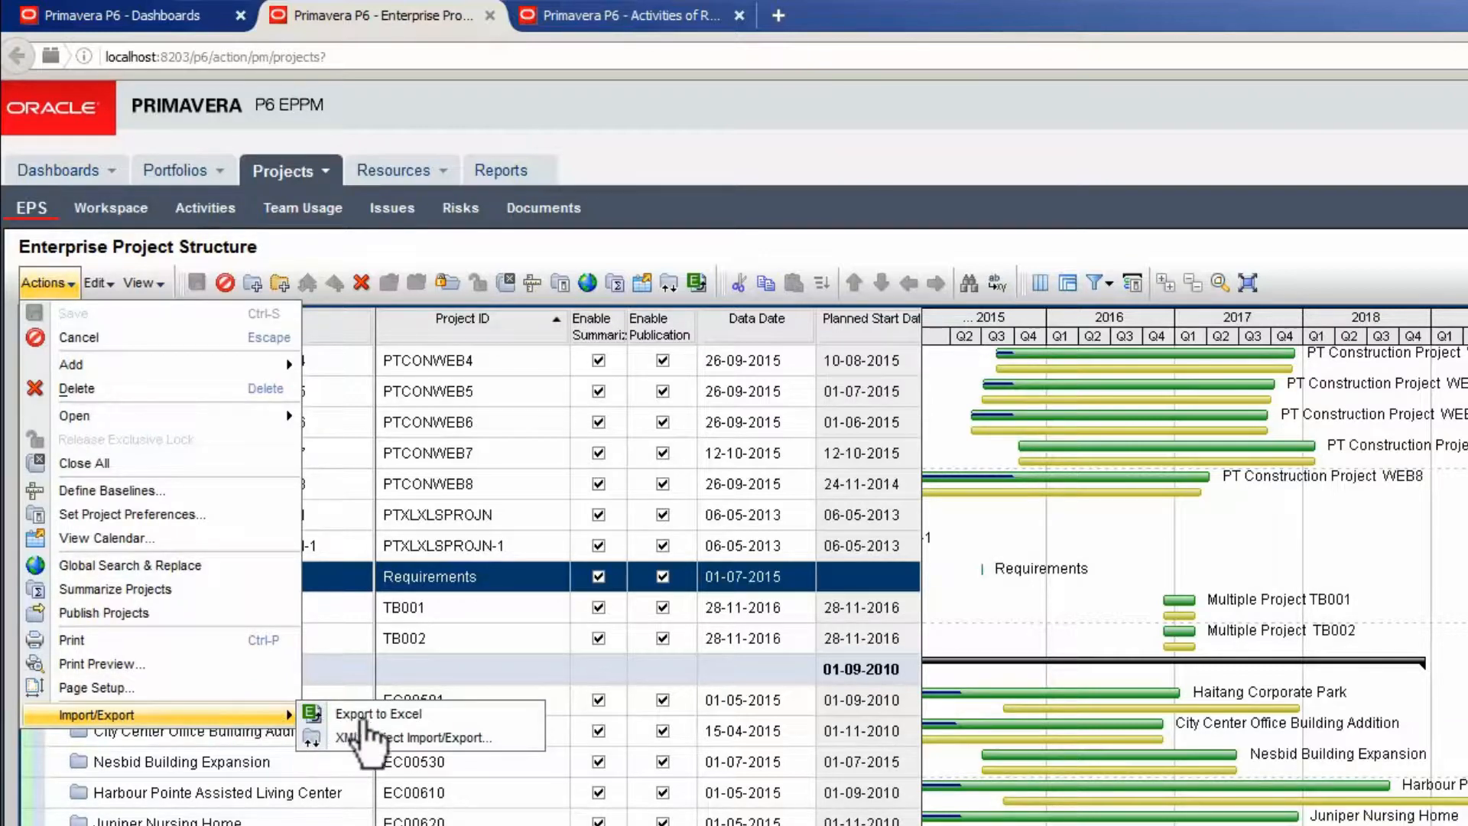
Bring up the XML Project Import/Export window on its Export side with Primavera XML type
click(414, 737)
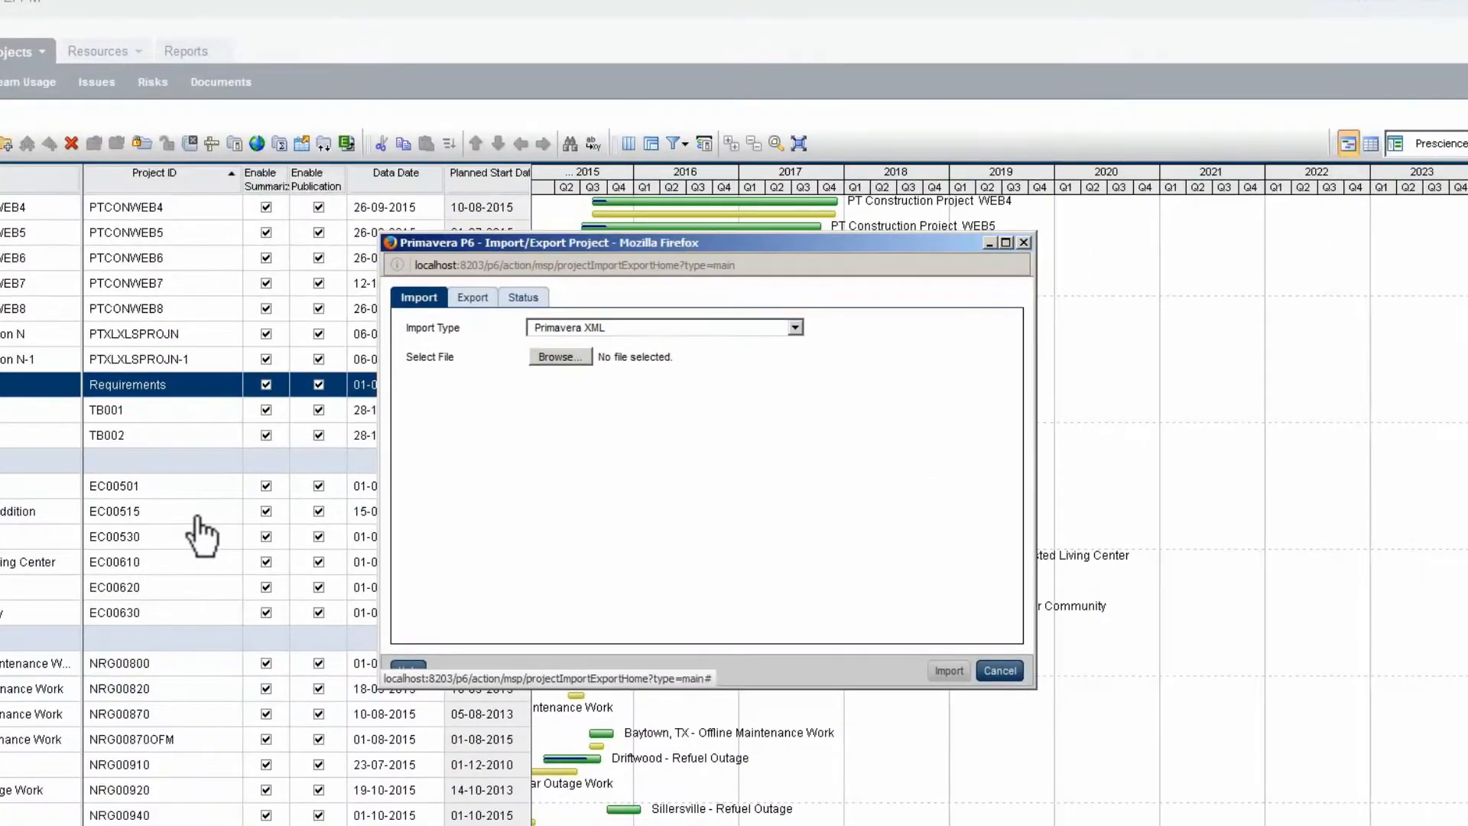
mouse_move(467, 418)
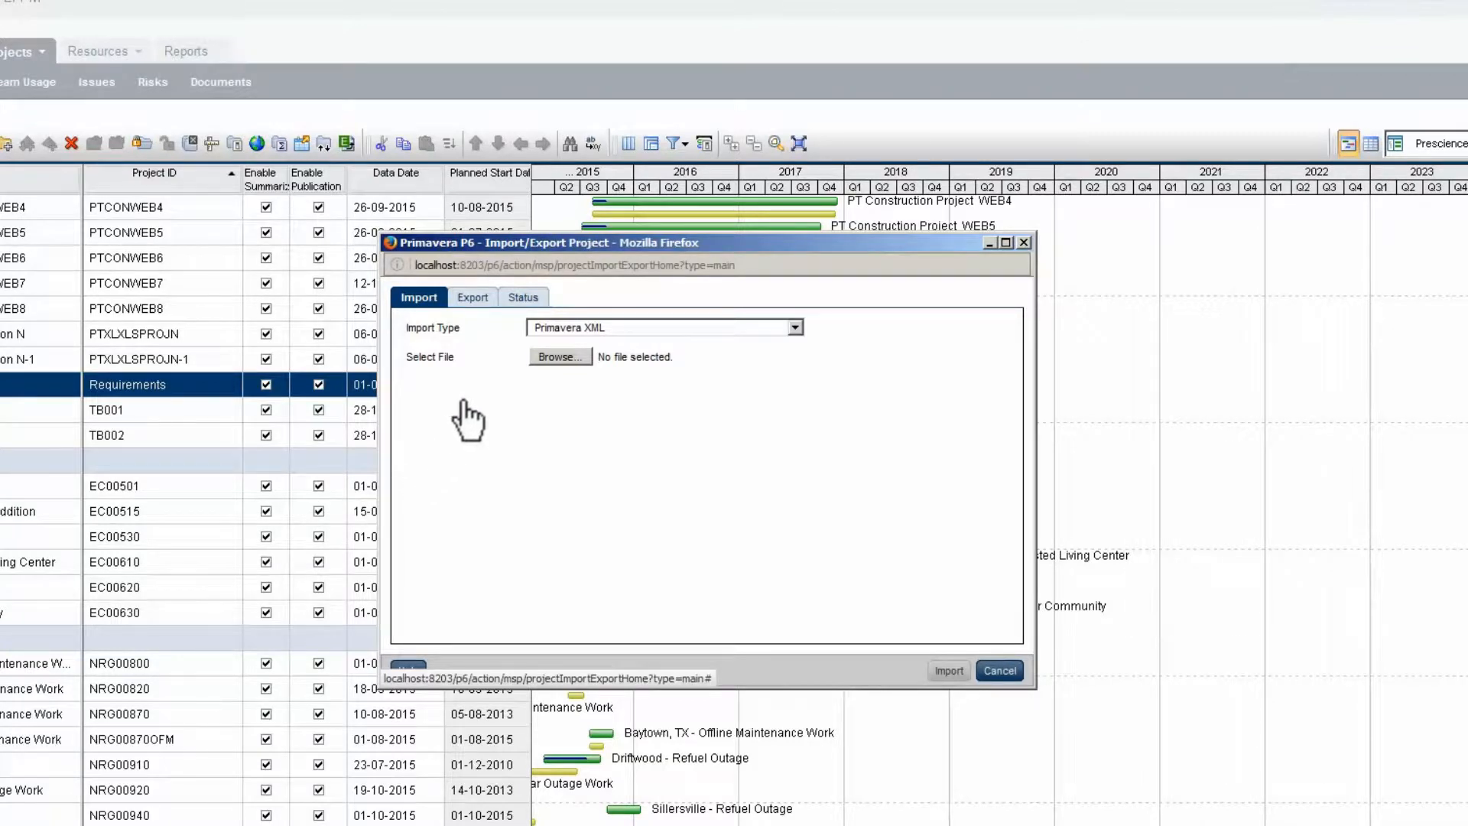
click(472, 297)
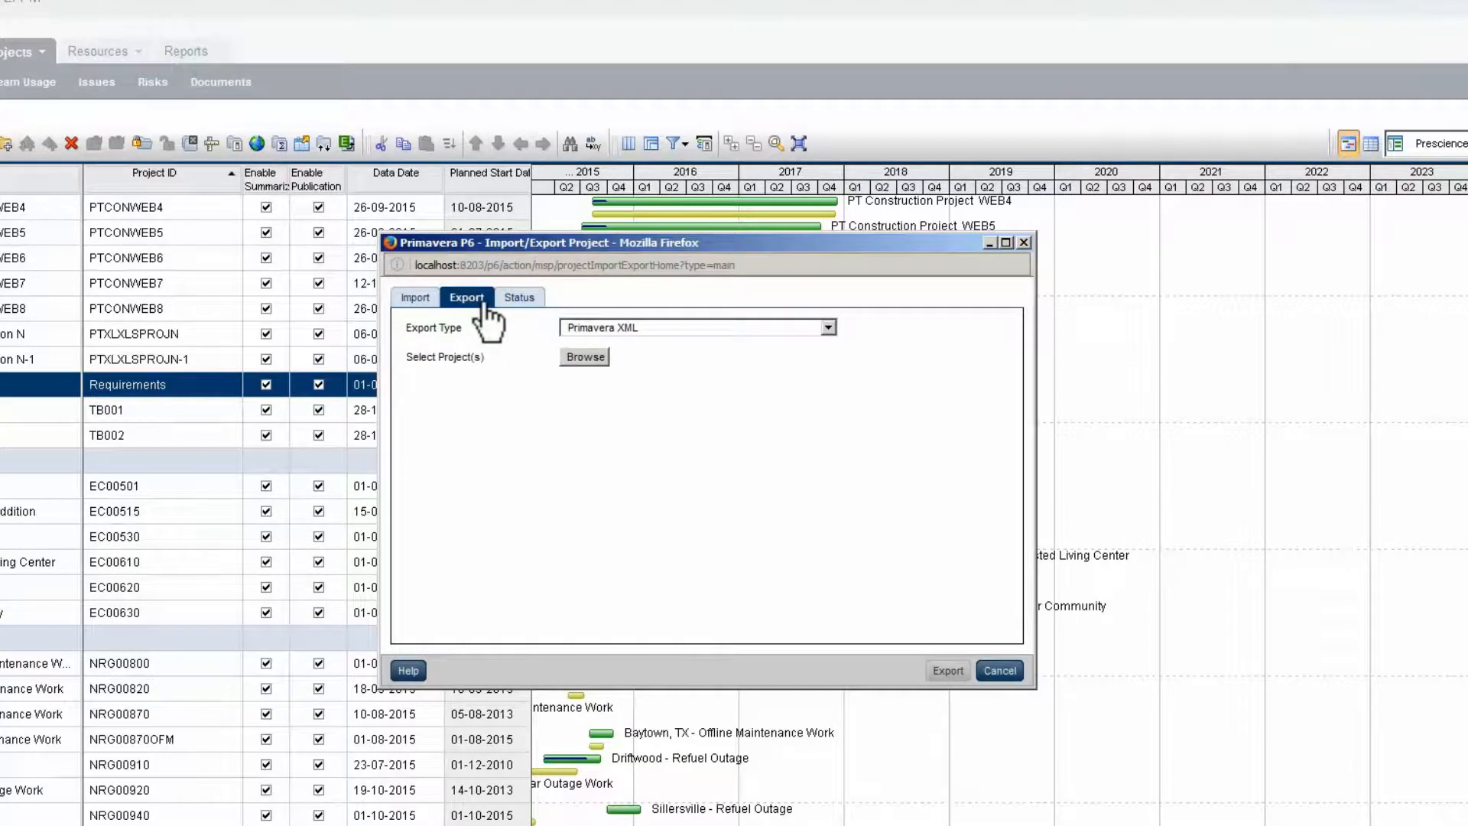
mouse_move(826, 346)
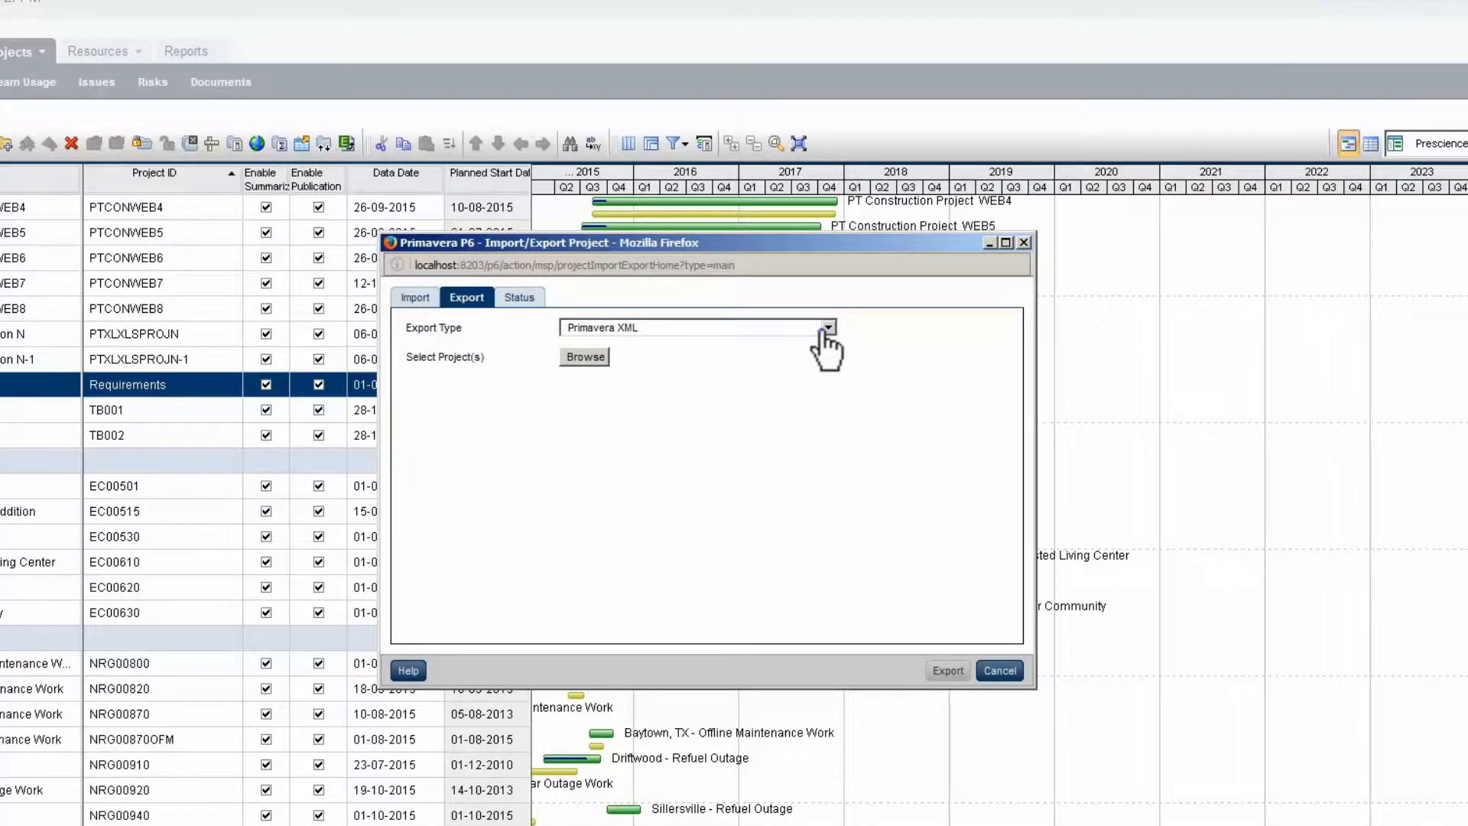
mouse_move(794, 346)
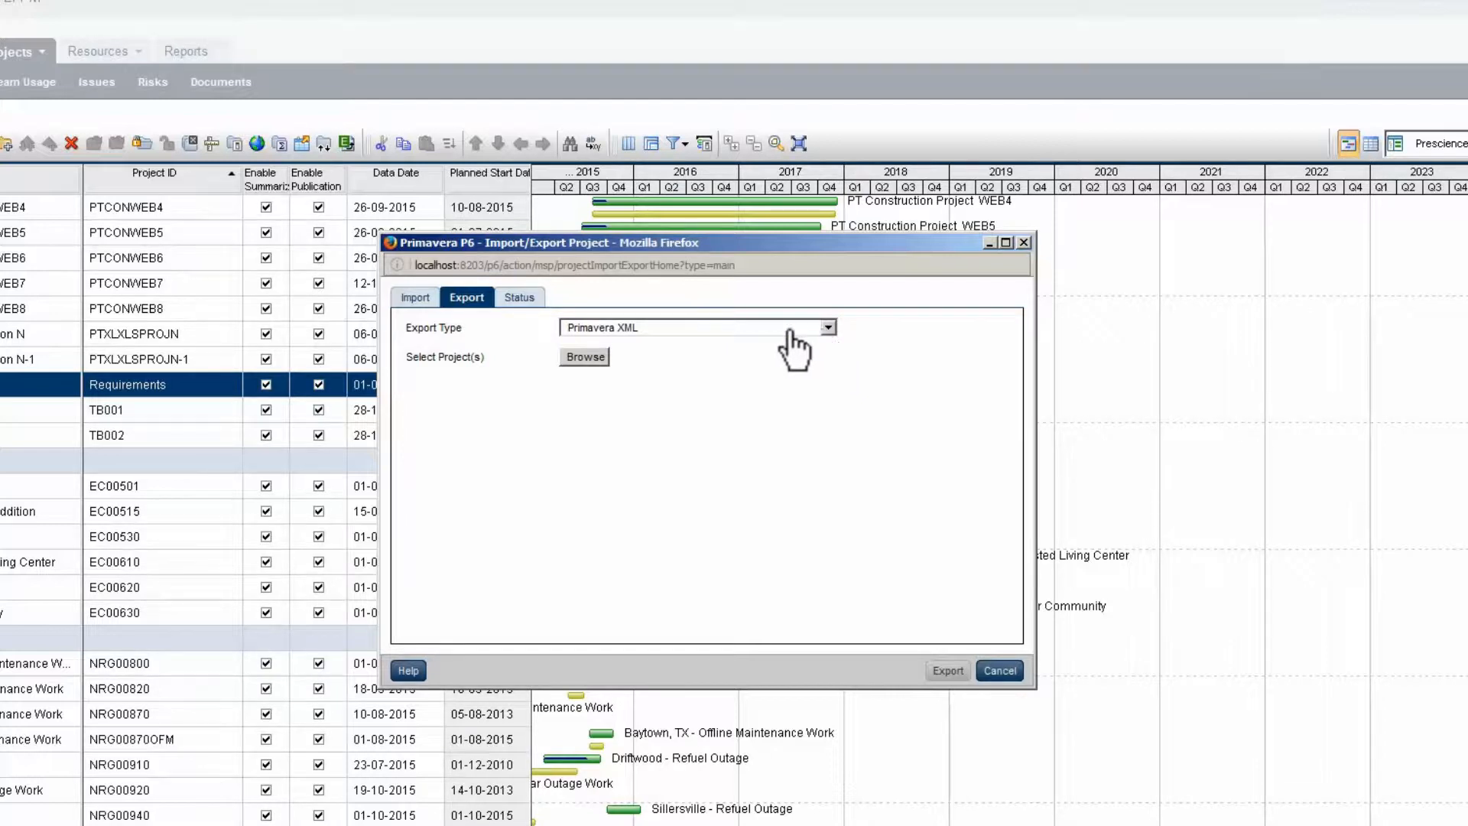
Assign the Requirements project from Prescience Technology > PT Sample Projects > PT Training to the export list
click(584, 357)
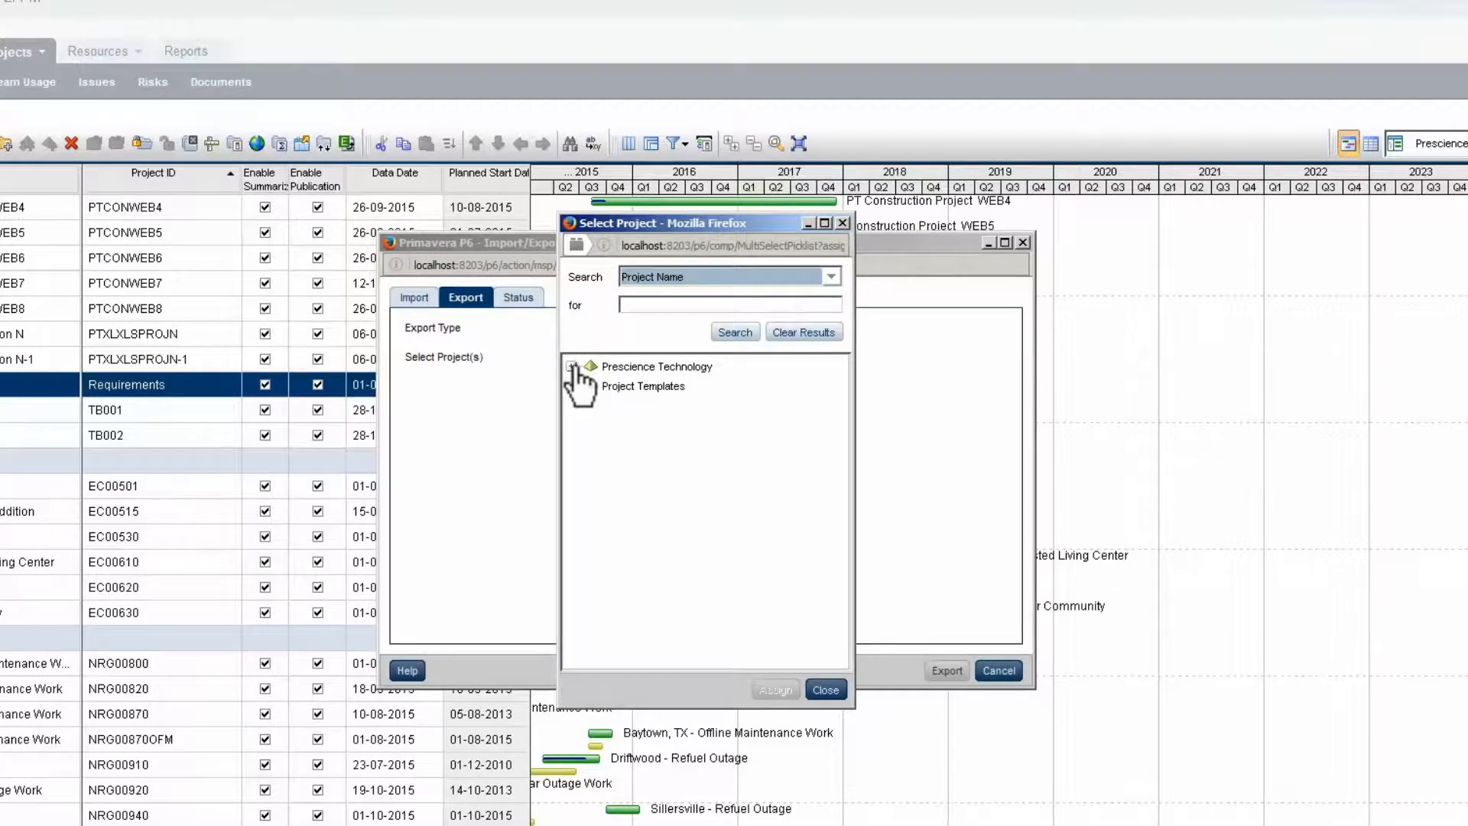
click(572, 366)
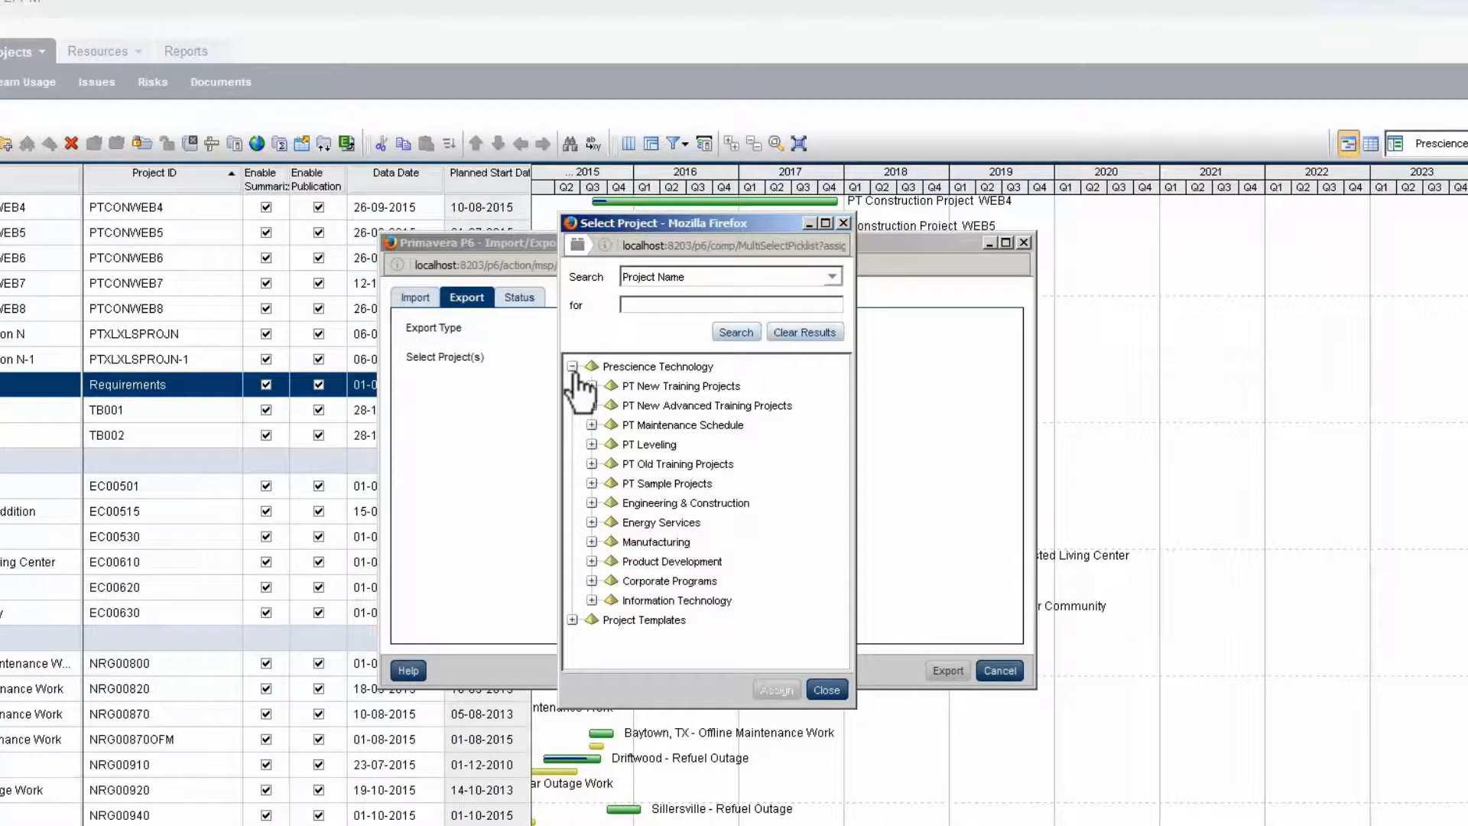
click(591, 483)
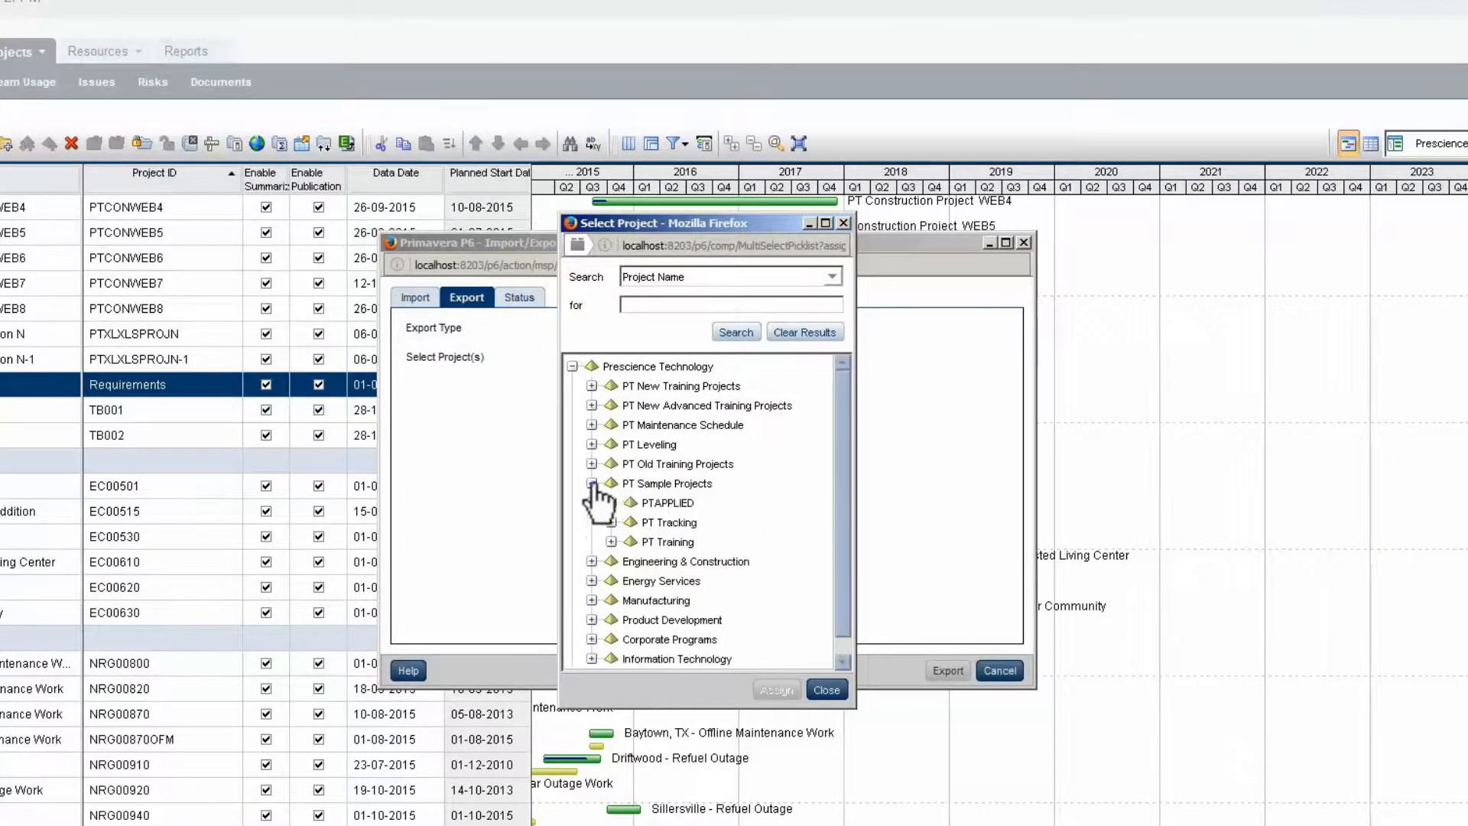
click(591, 483)
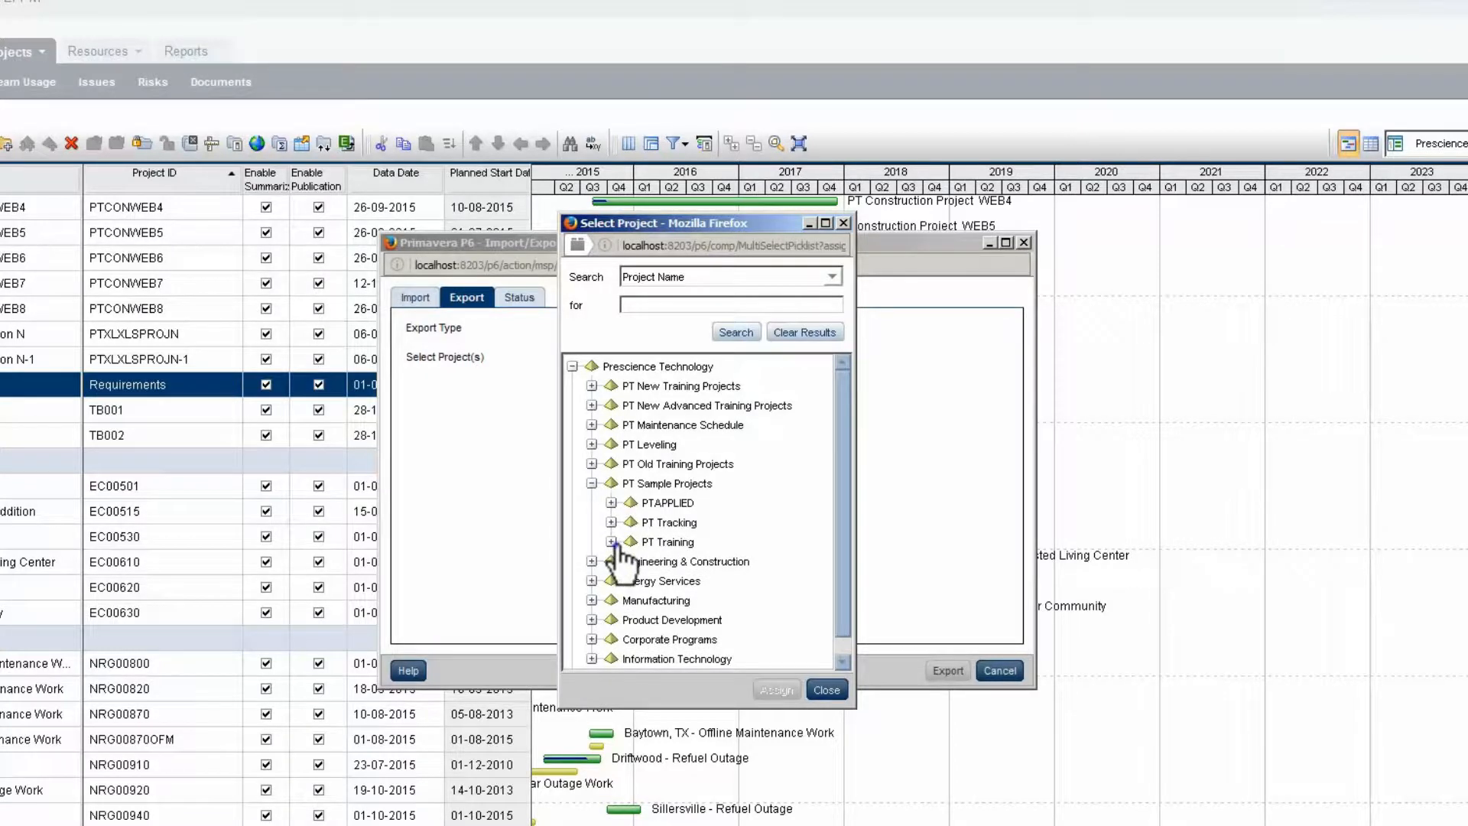
click(612, 542)
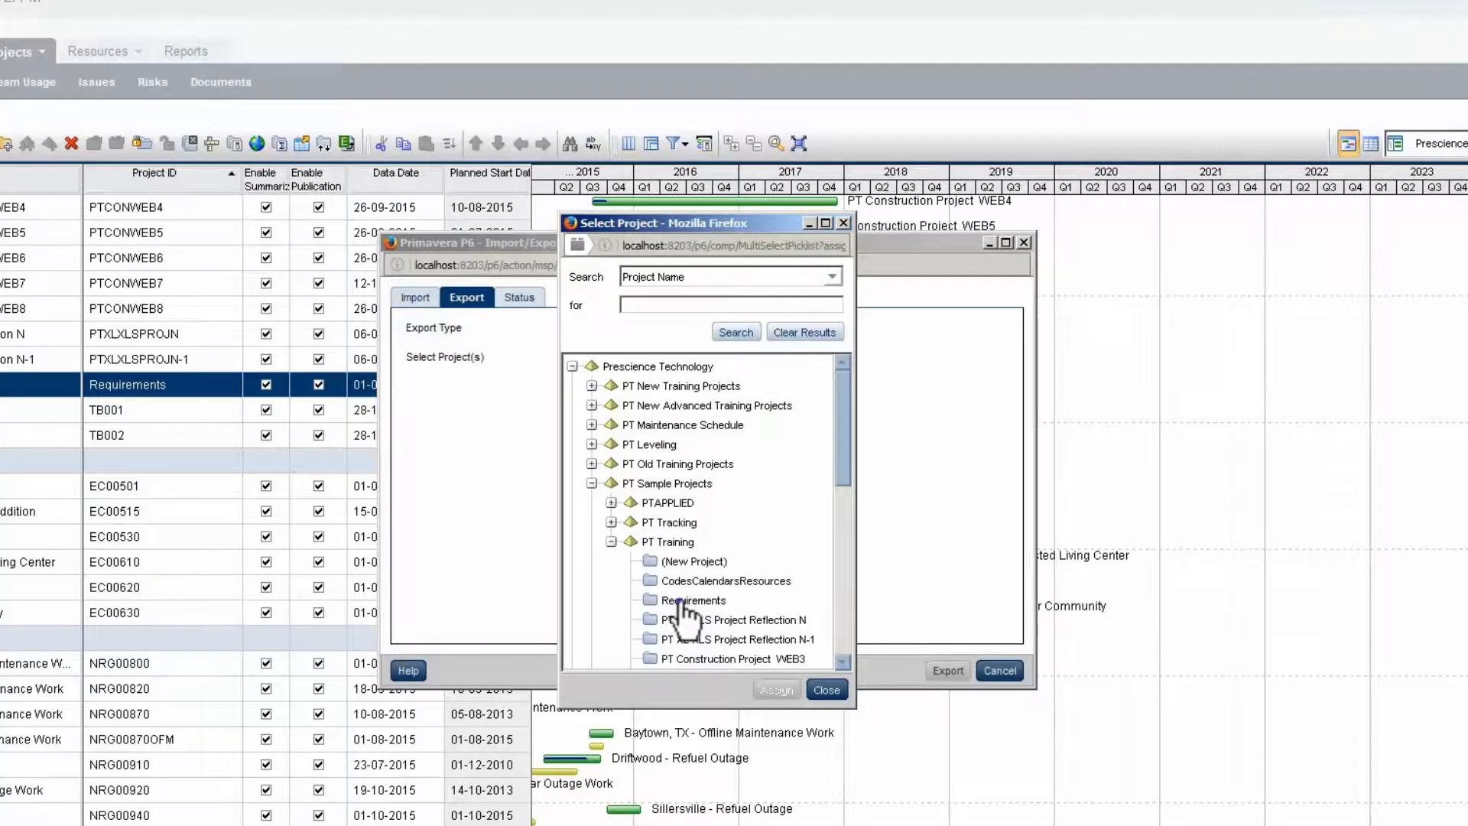
click(693, 600)
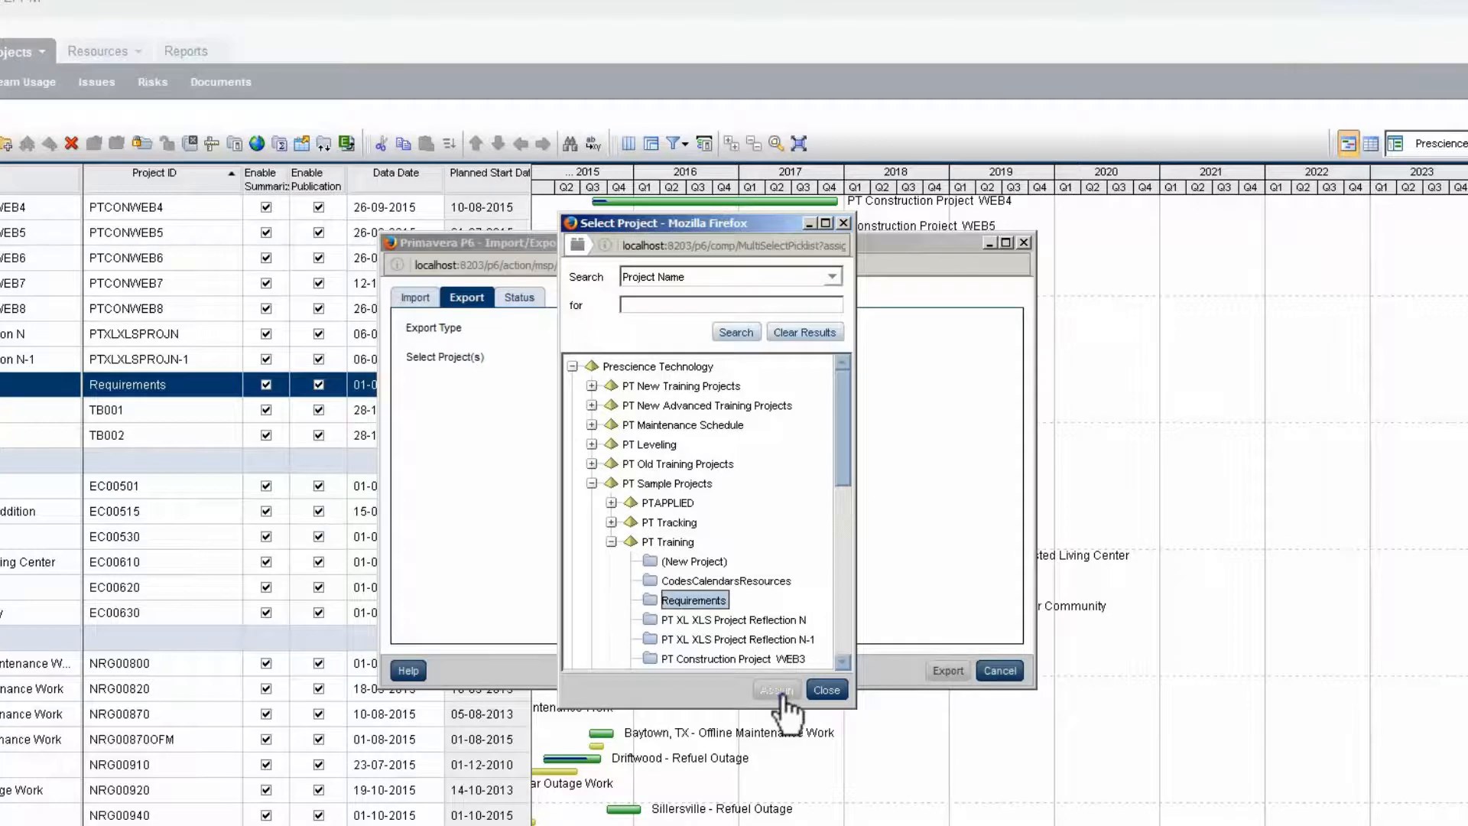
click(775, 690)
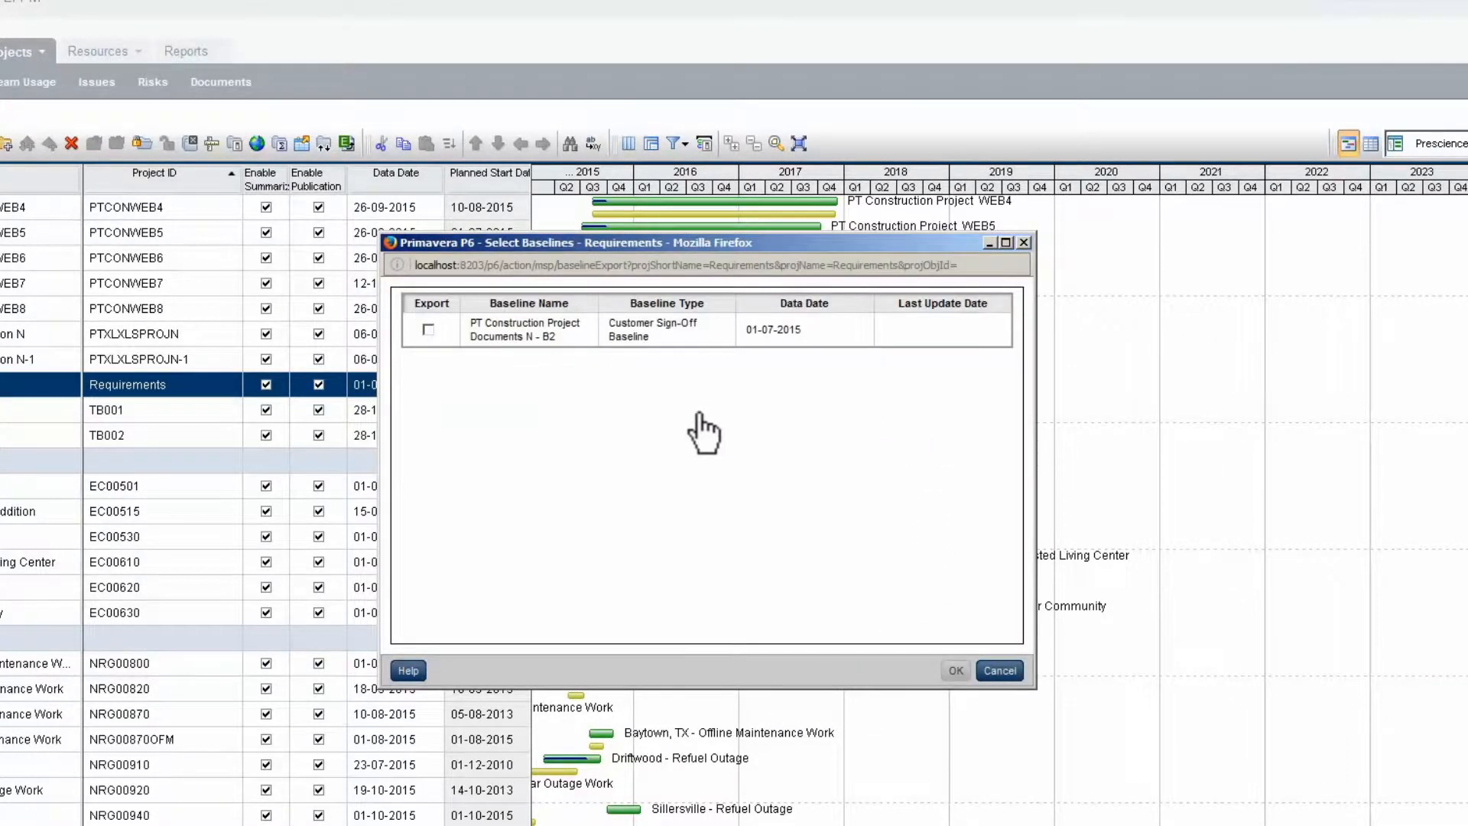
Include the Customer Sign-Off baseline in the Requirements export
click(429, 328)
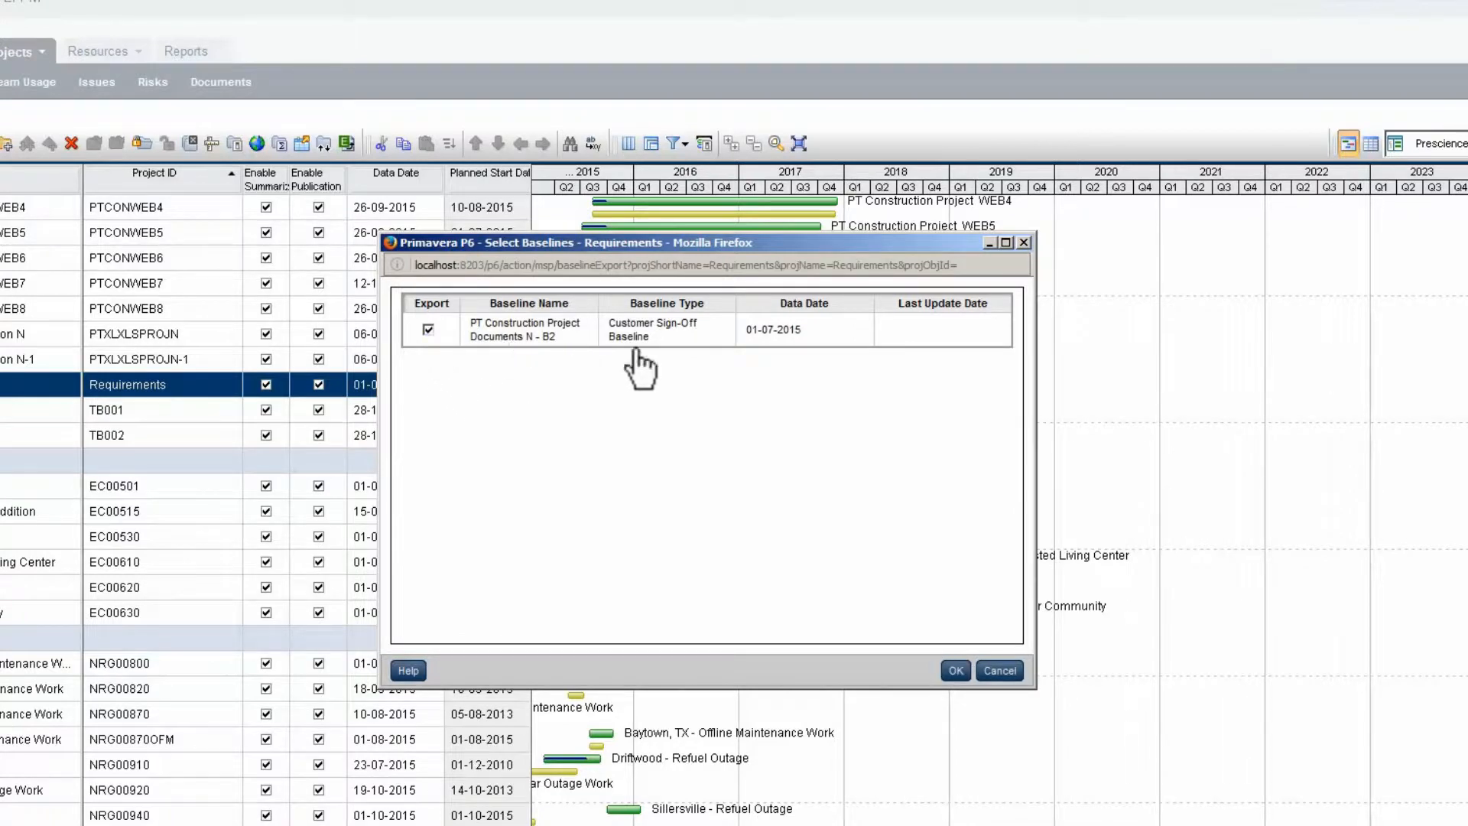
click(955, 671)
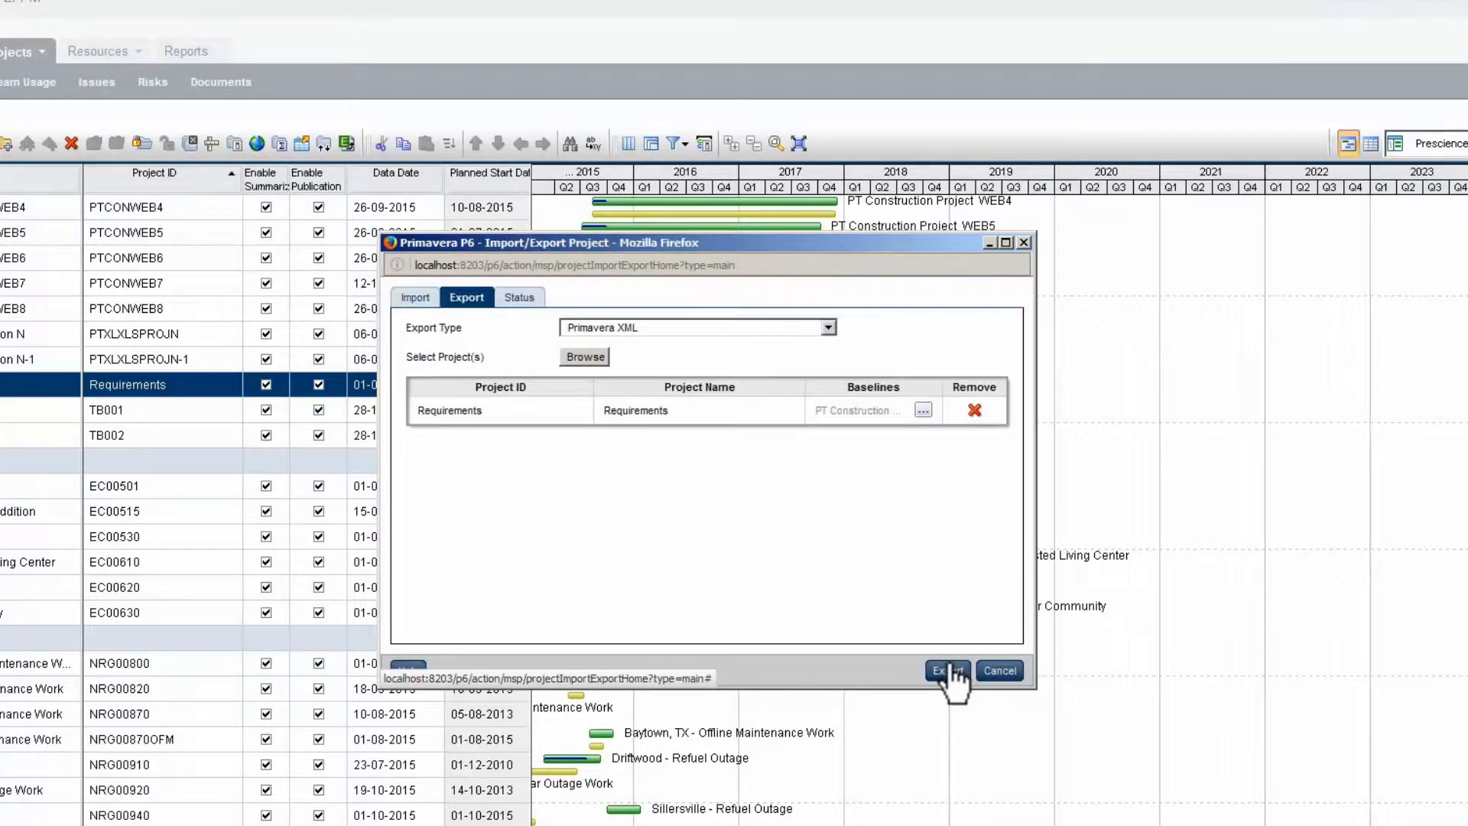
Run the Requirements export, refresh until complete, and save the downloaded XML file
click(943, 670)
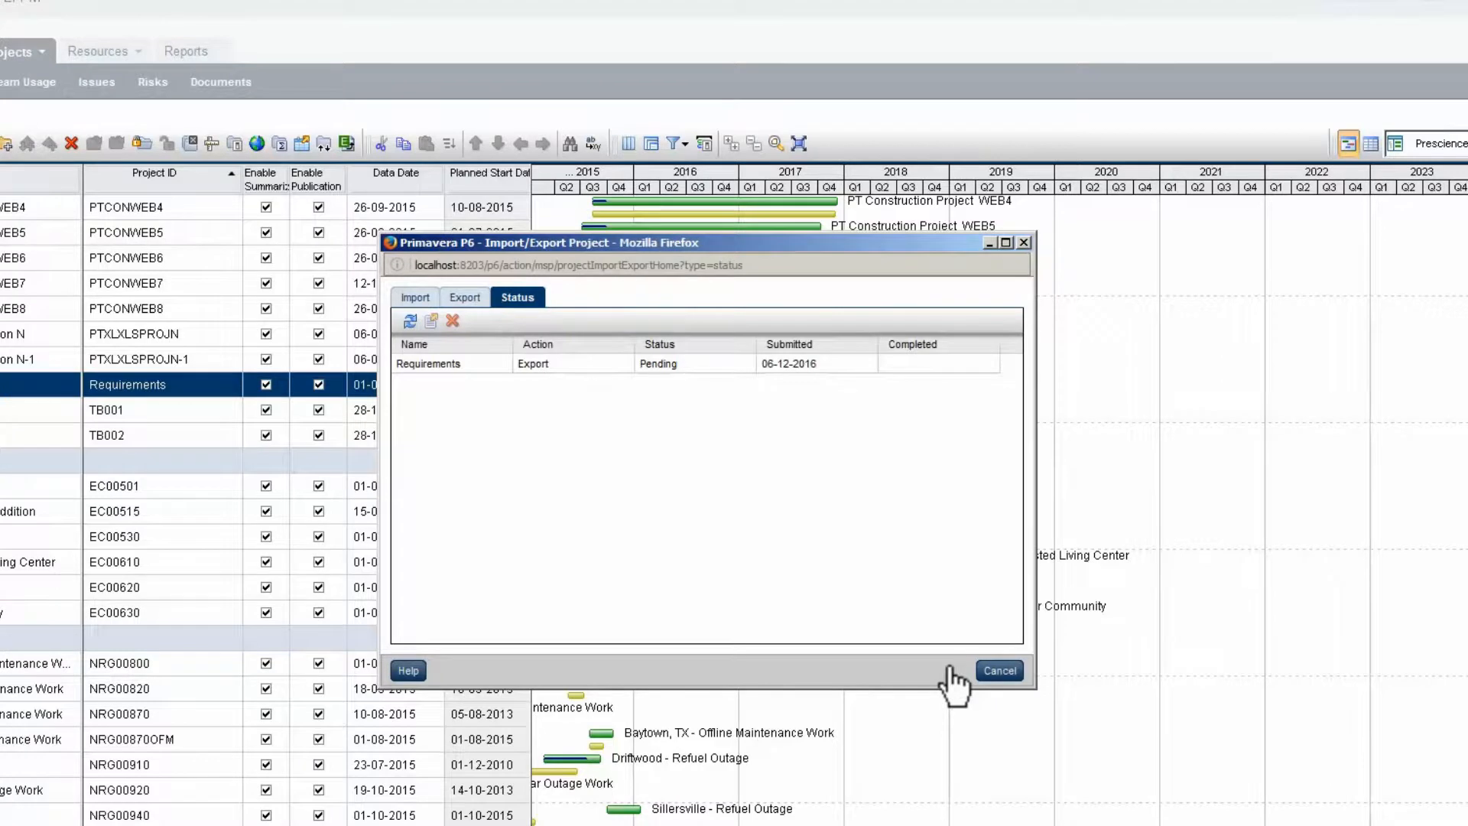
mouse_move(850, 682)
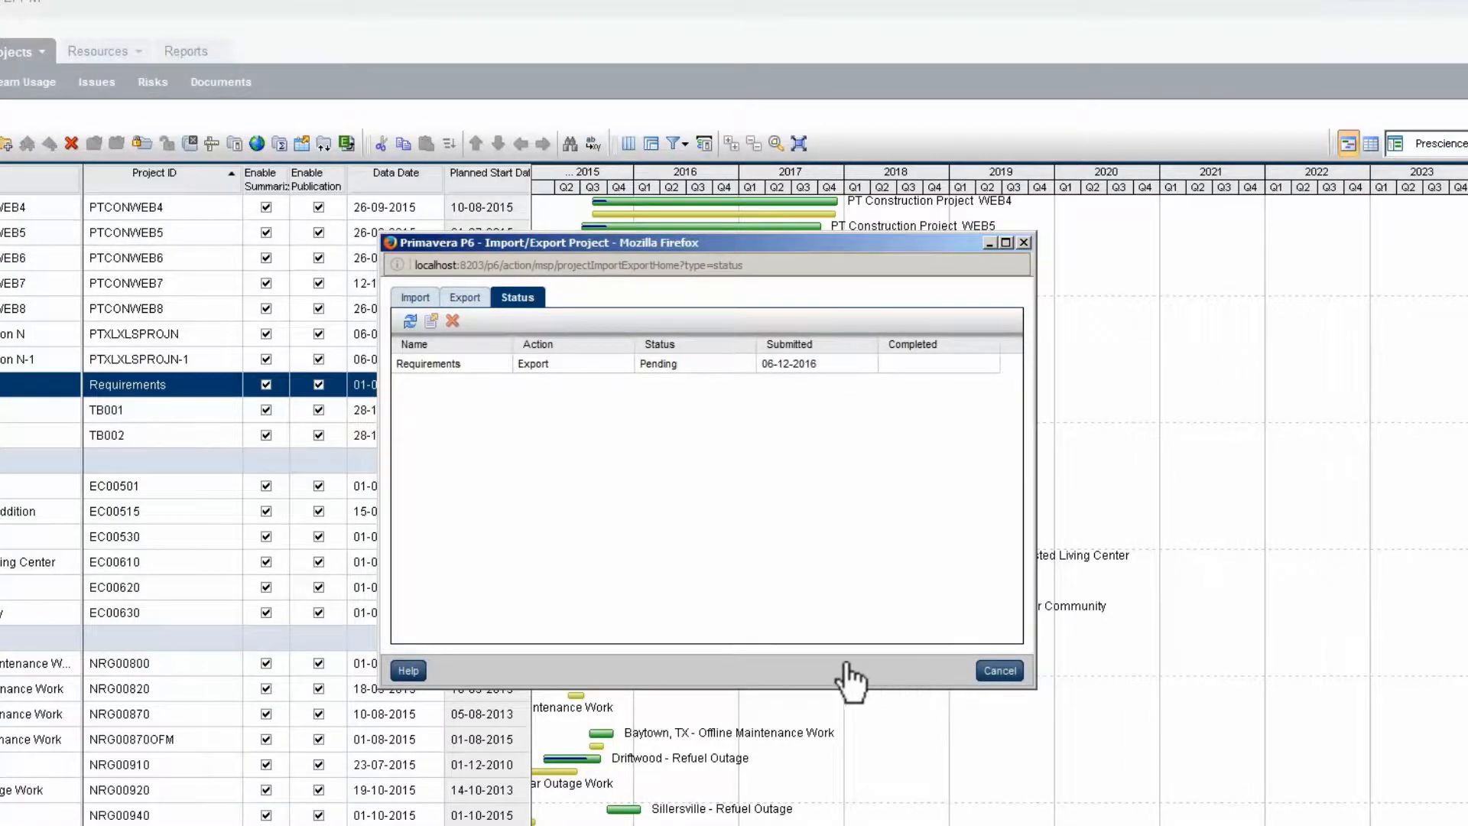
mouse_move(409, 321)
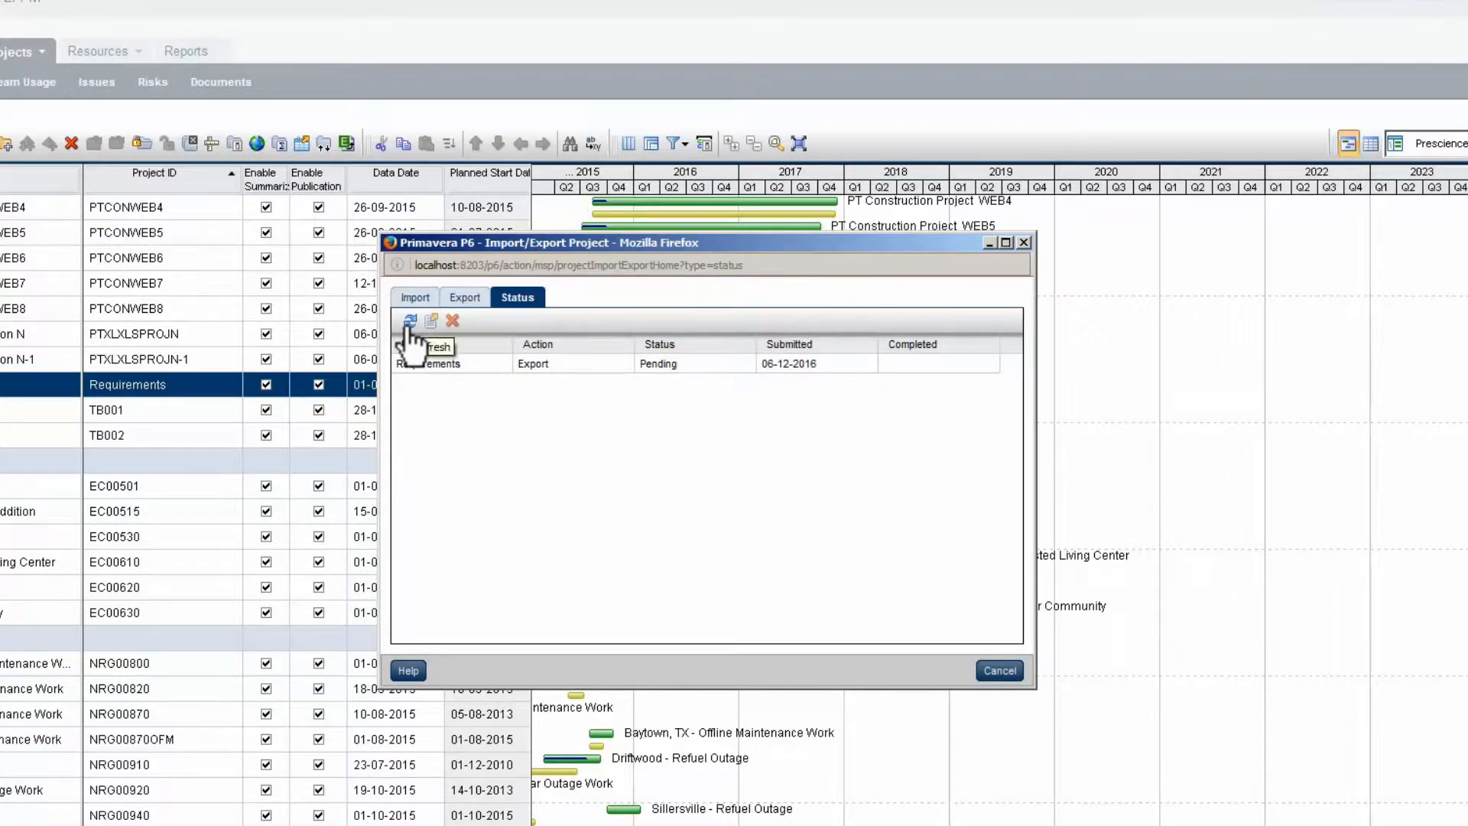
click(409, 320)
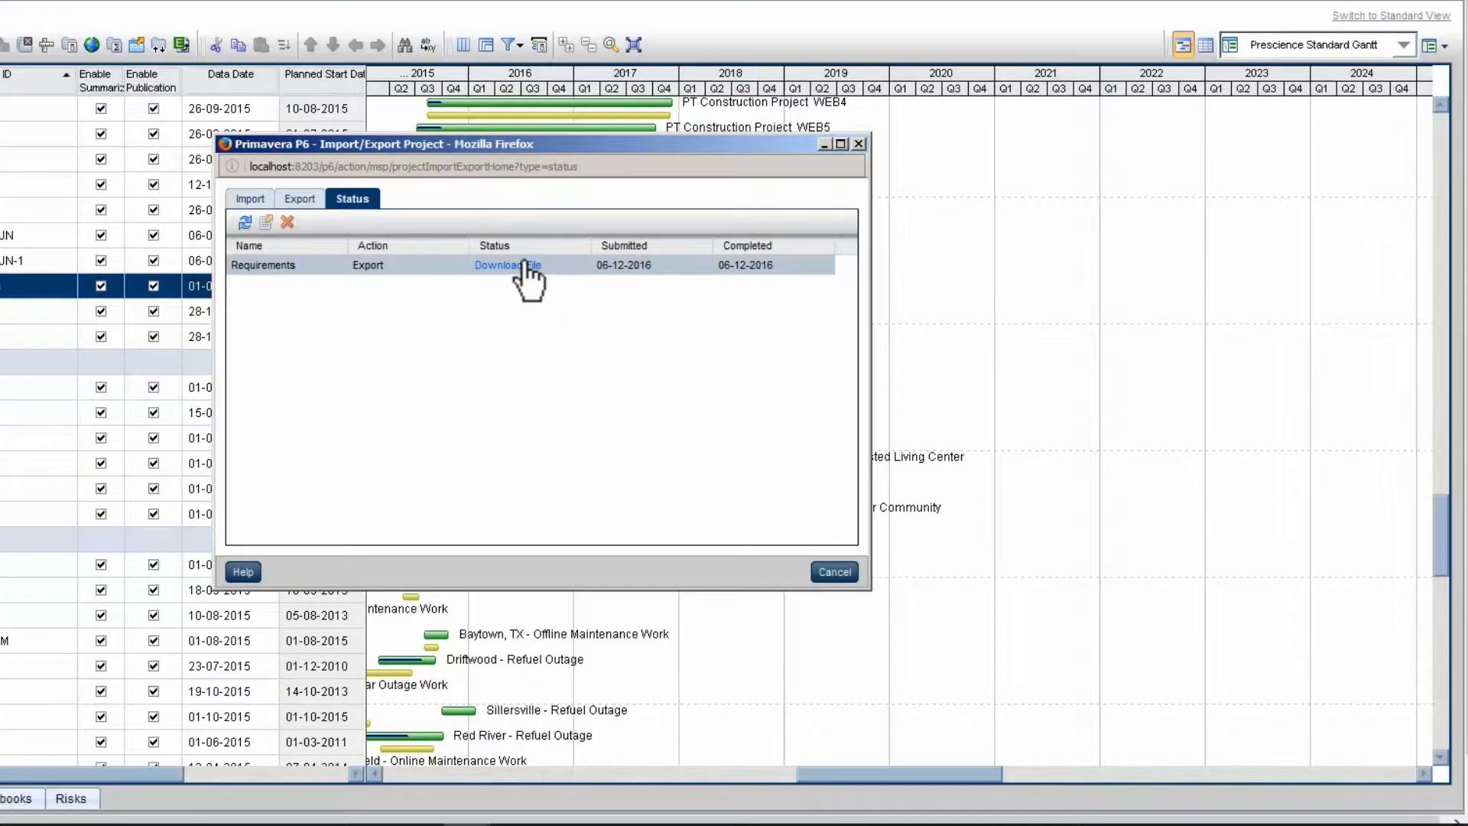
click(500, 265)
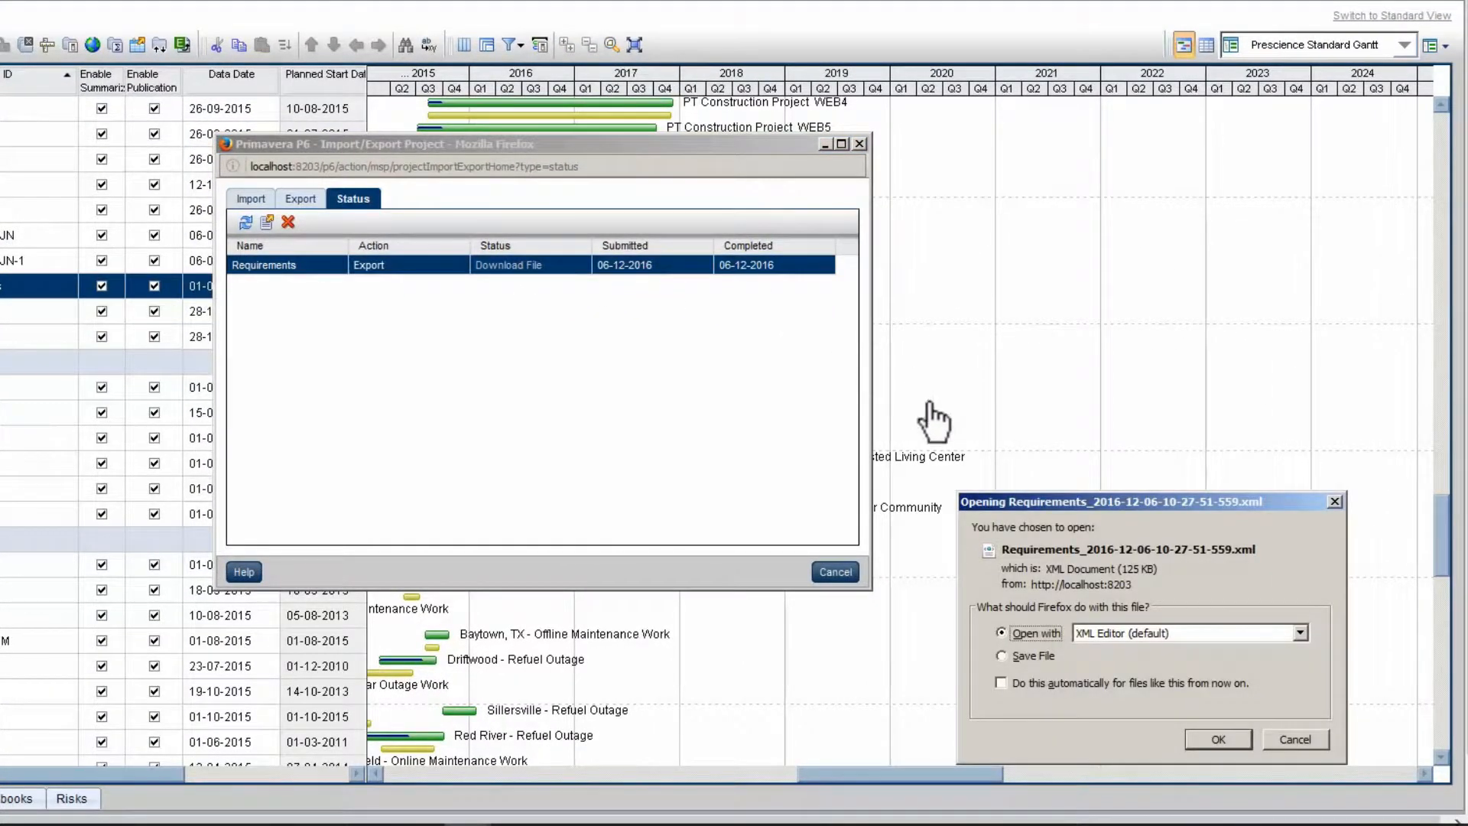
click(1001, 655)
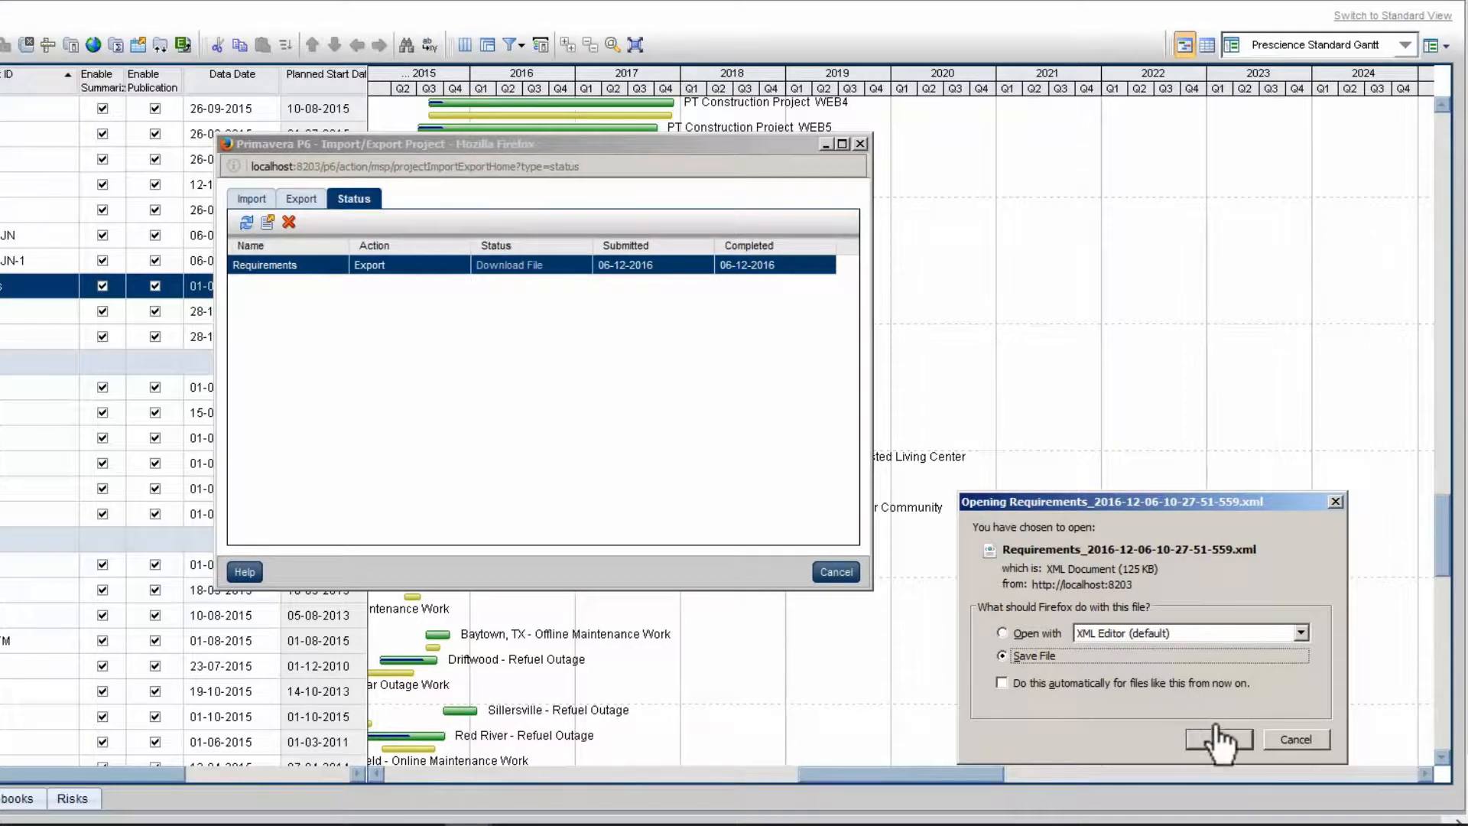
click(1218, 739)
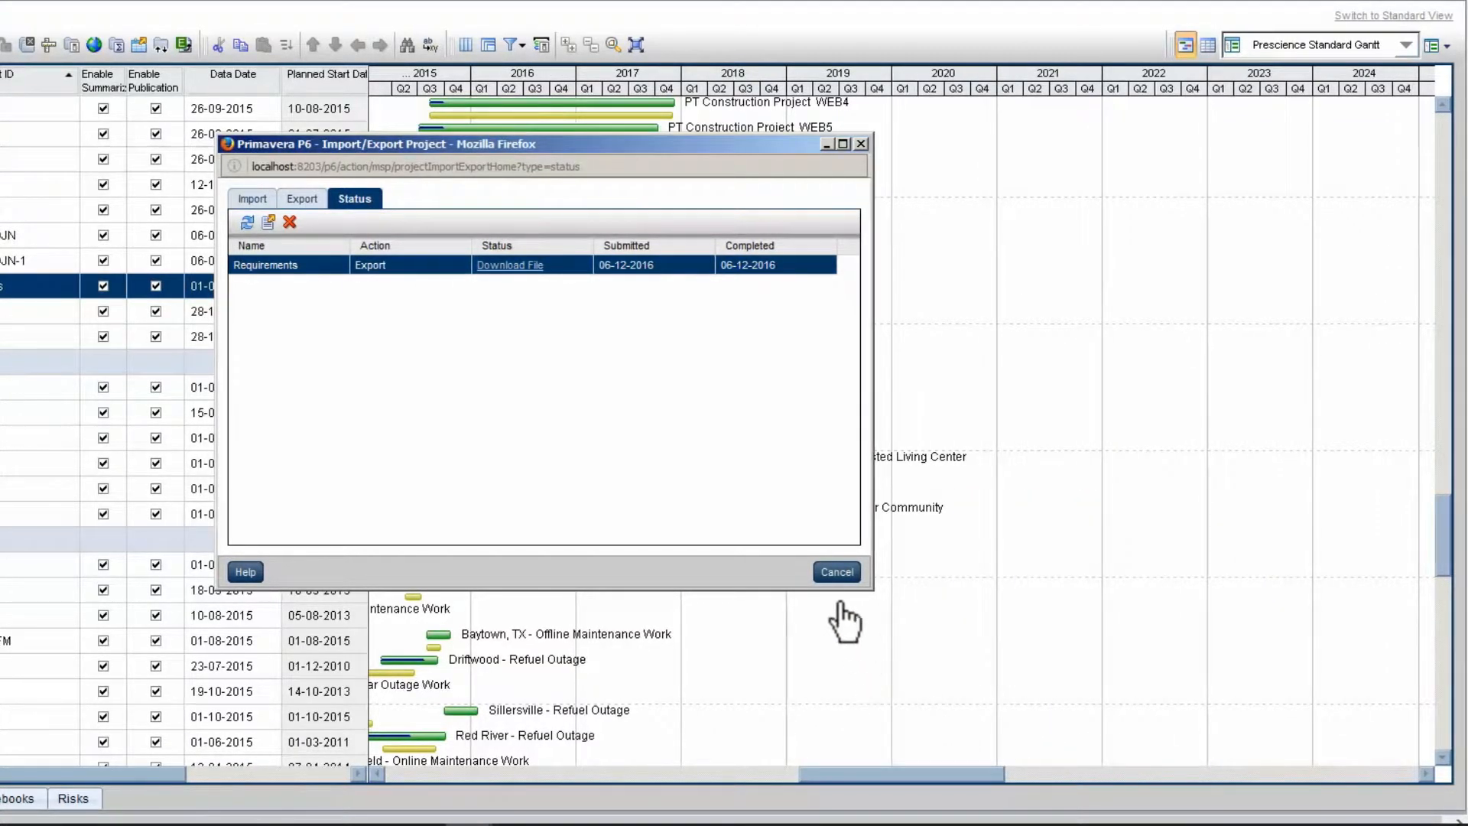
Cancel out of the Import/Export window and show the job notifications
click(834, 571)
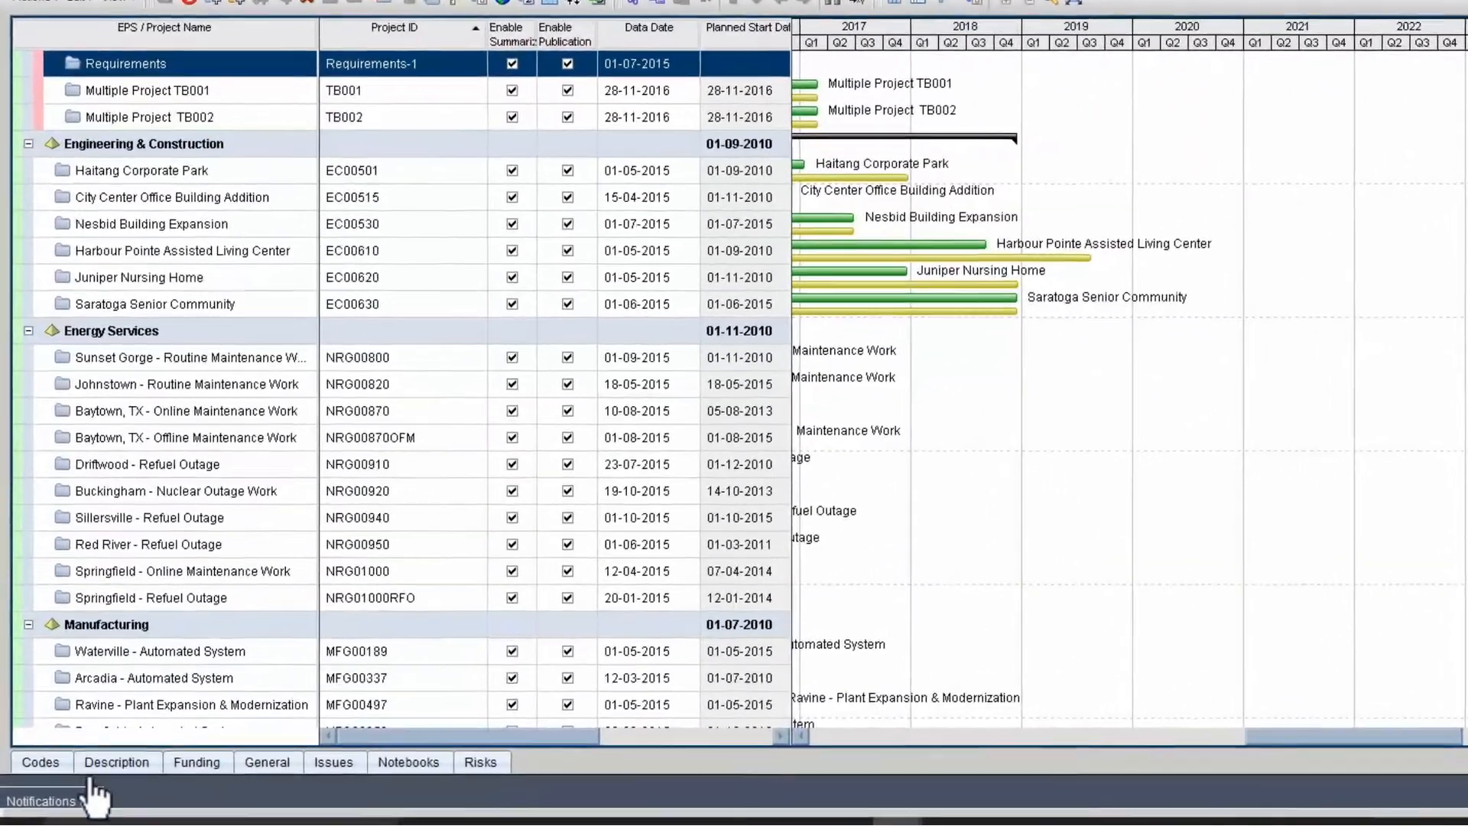
click(40, 801)
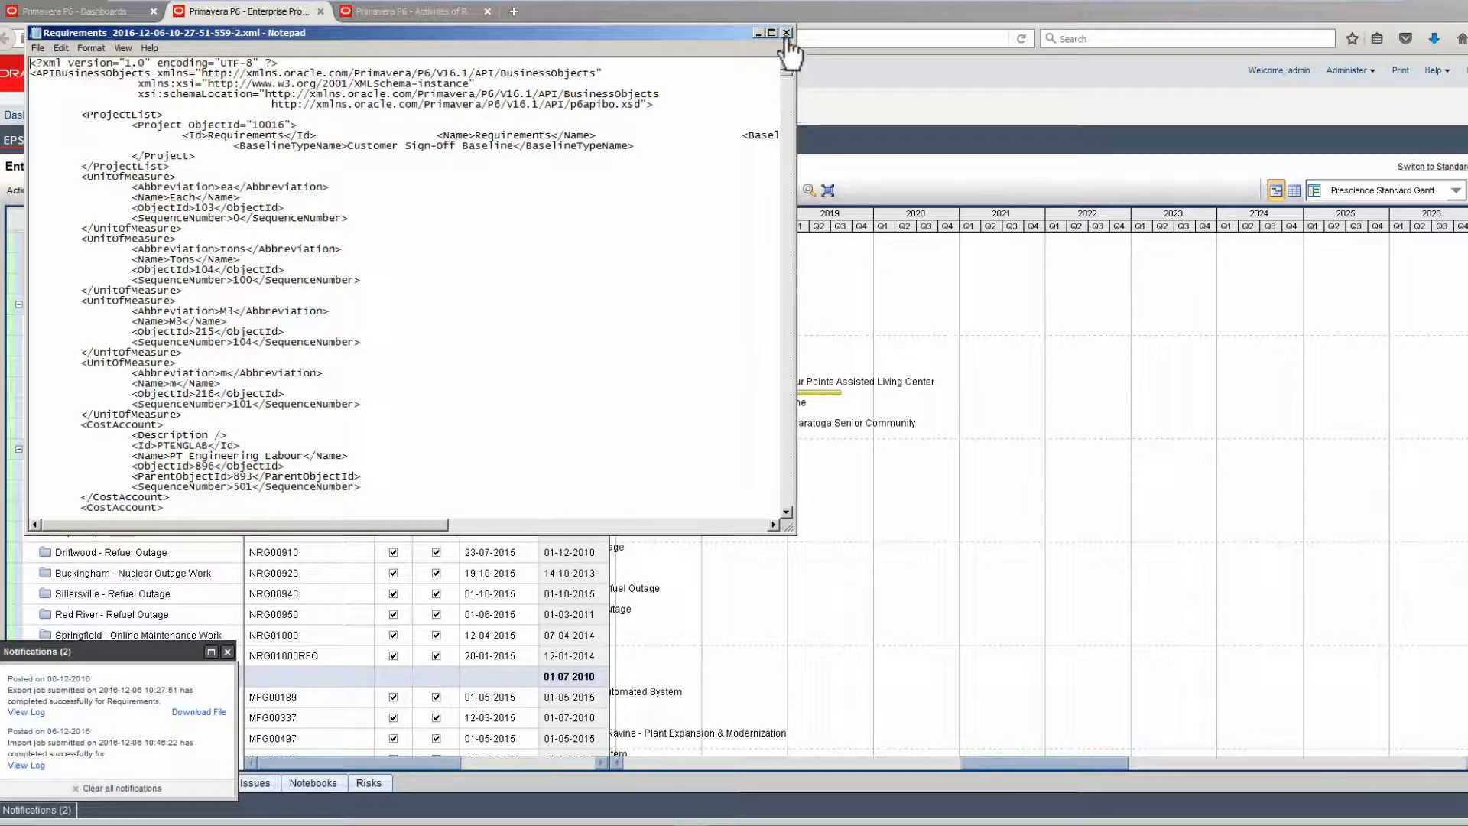
Close the exported Requirements XML file in Notepad after reviewing it
click(784, 32)
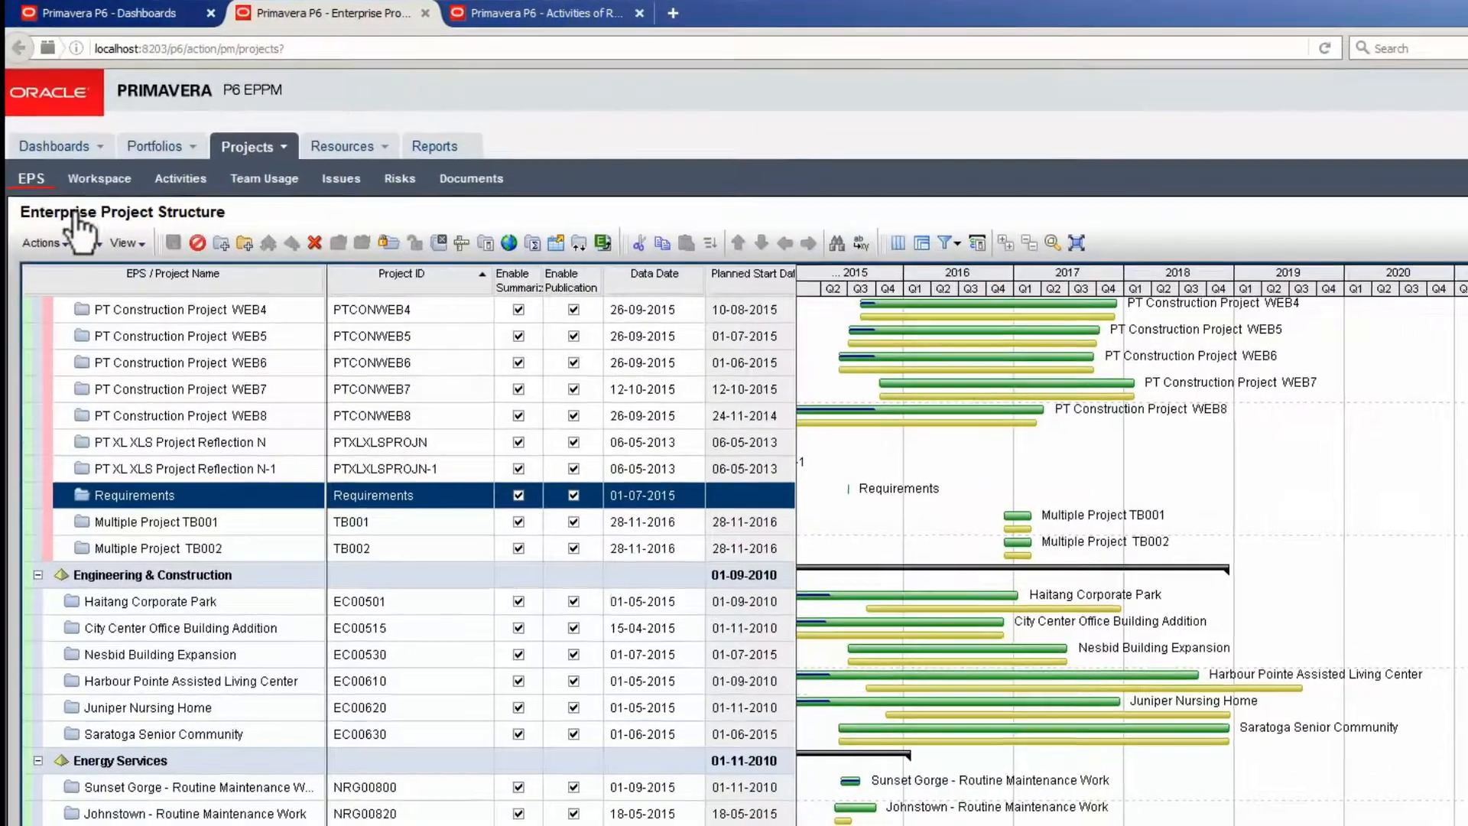
Reopen the XML Project Import/Export window on its Import side with Primavera XML type
click(45, 242)
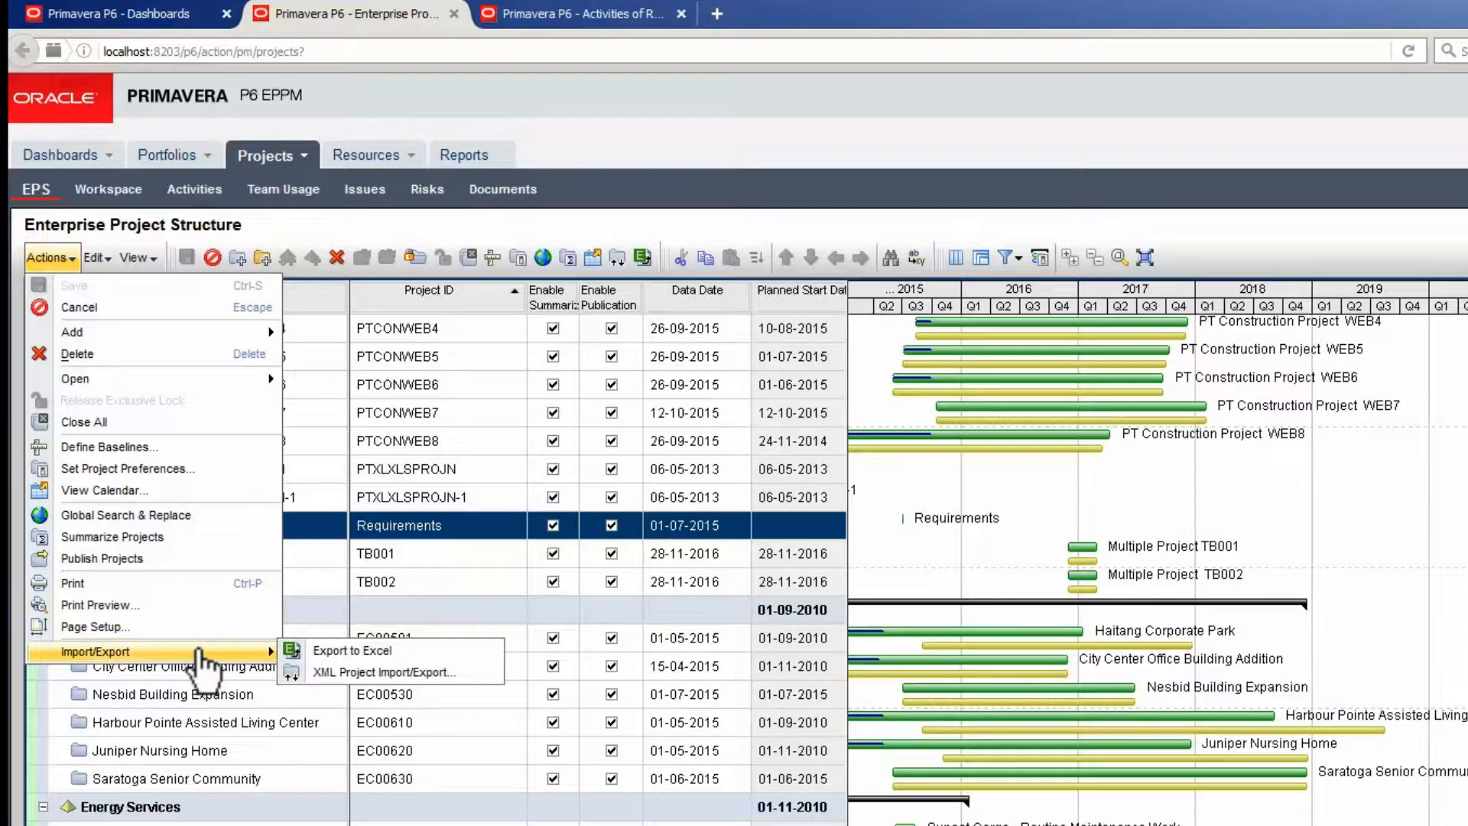
mouse_move(407, 674)
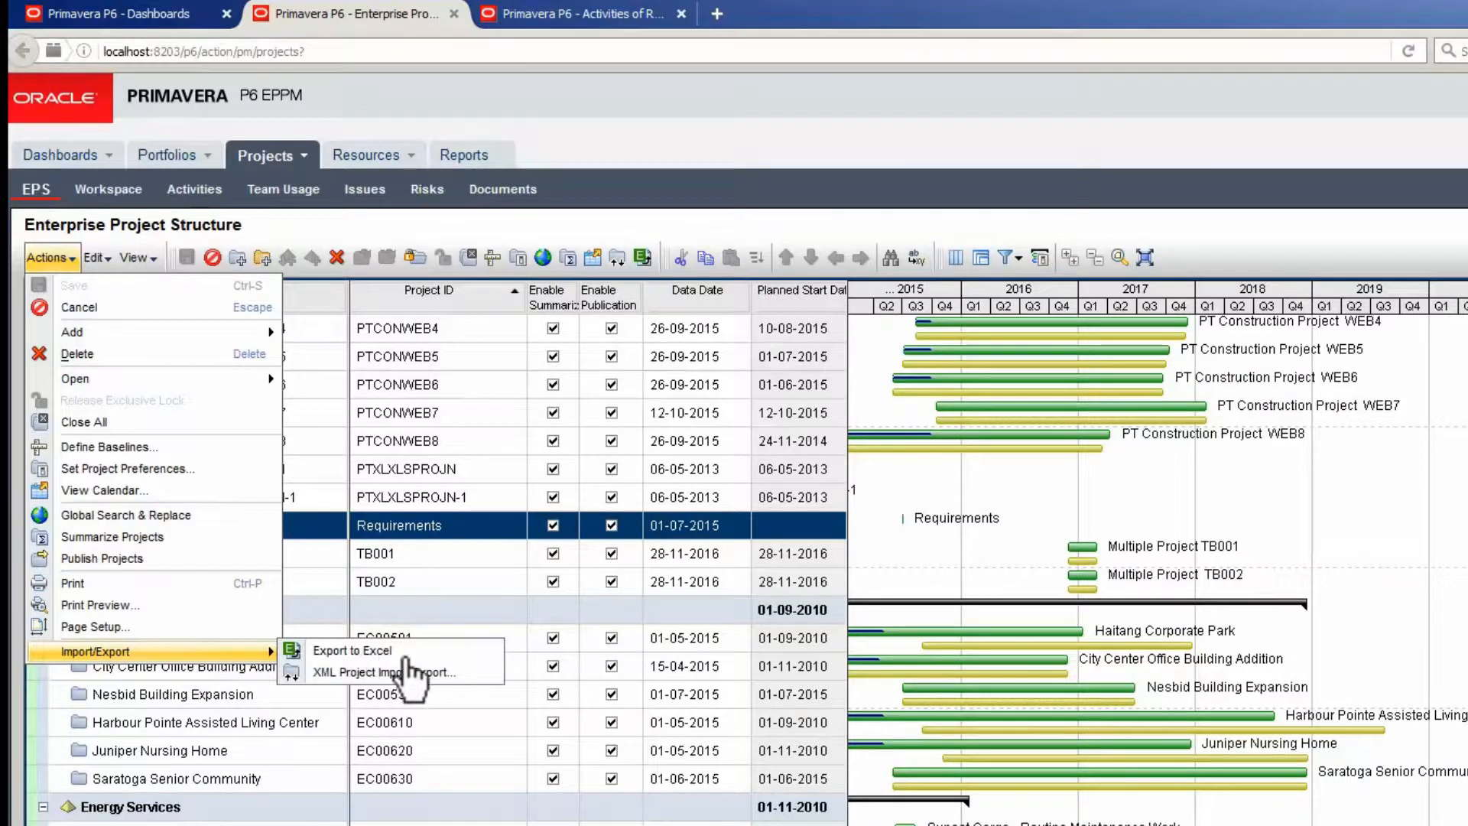
click(383, 671)
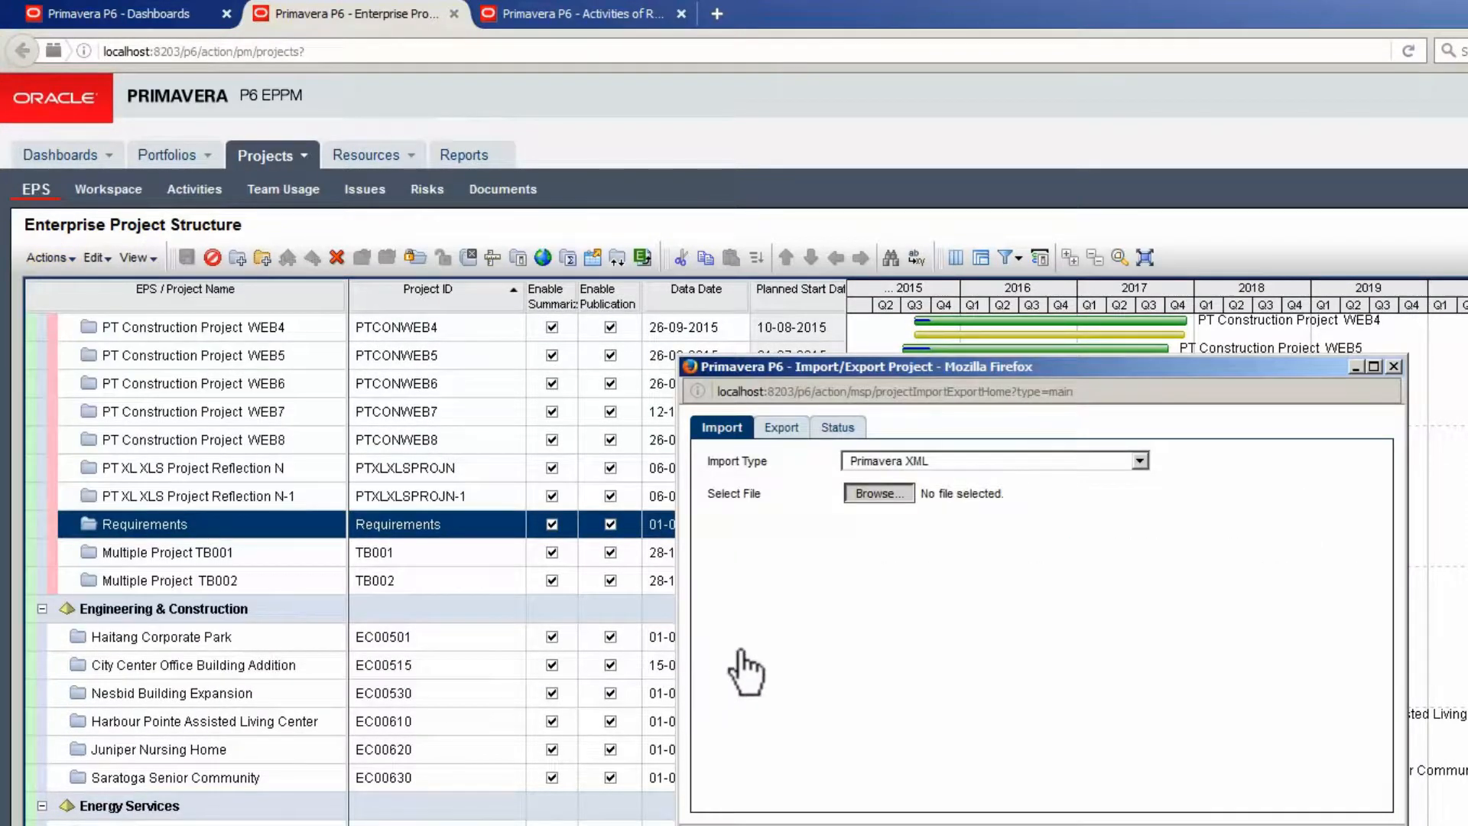
Browse to Documents and load the Requirements XML file for import as a new project
click(876, 493)
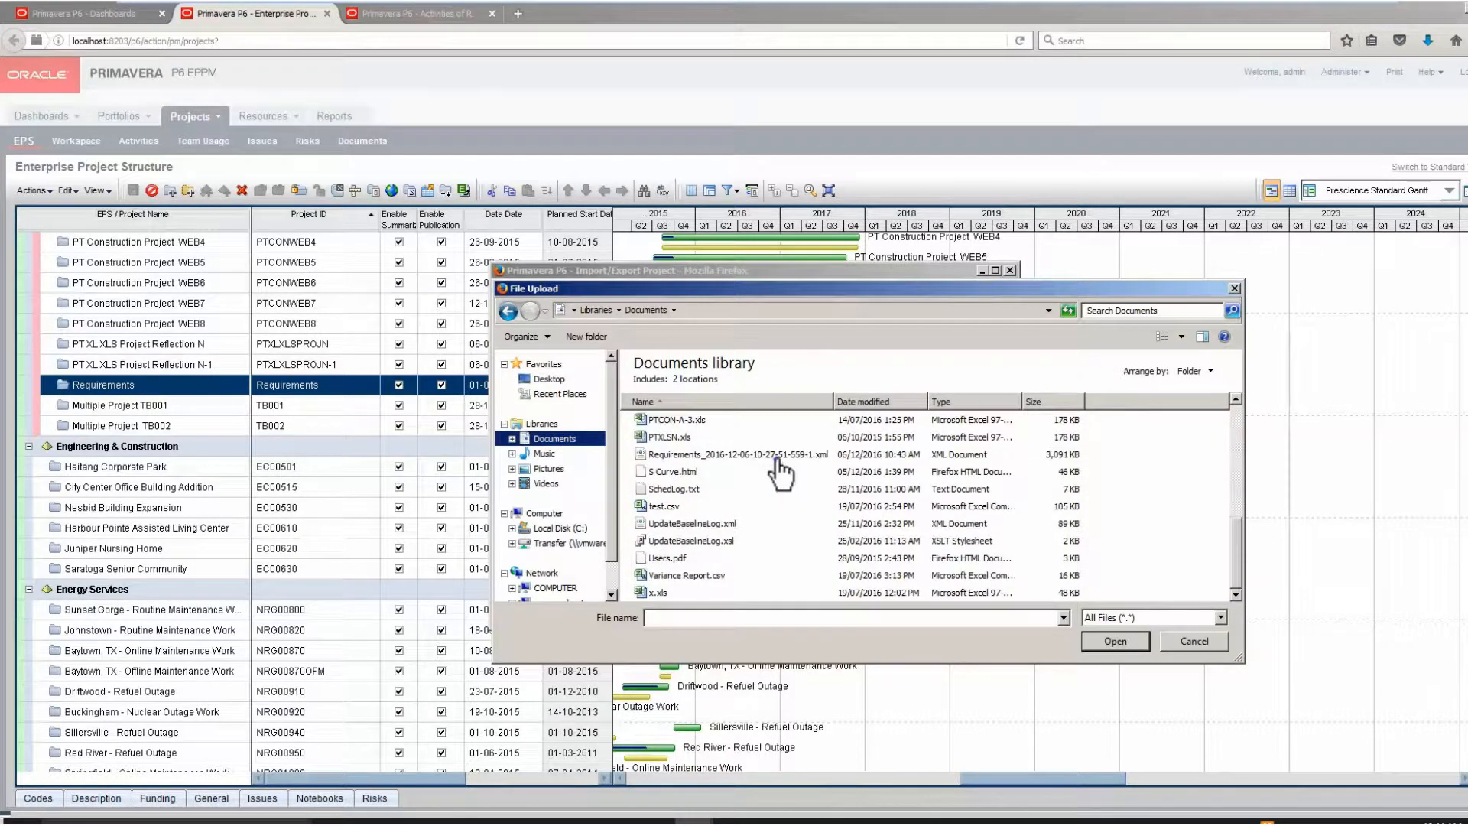
click(1113, 641)
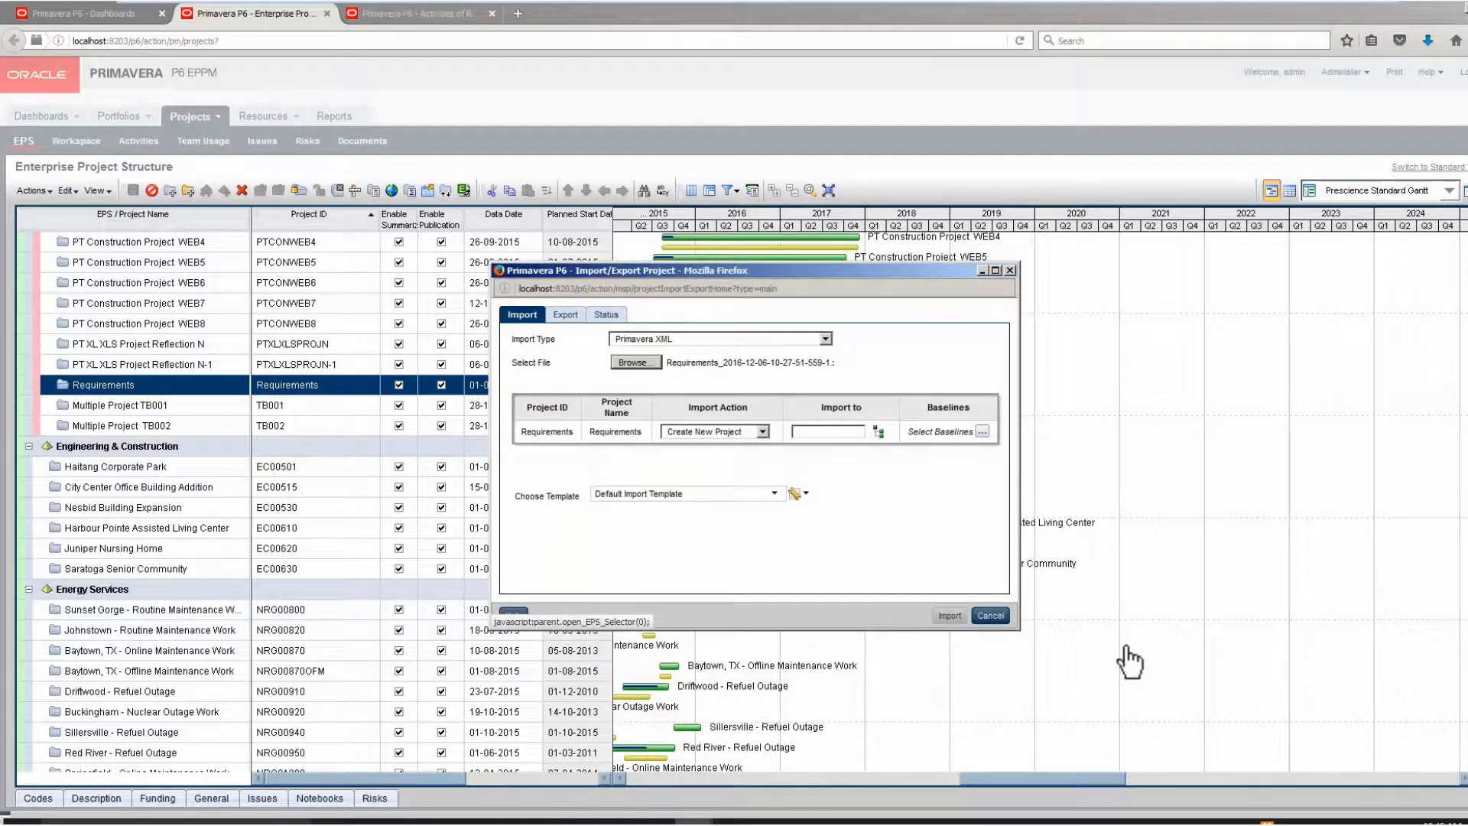
mouse_move(1030, 653)
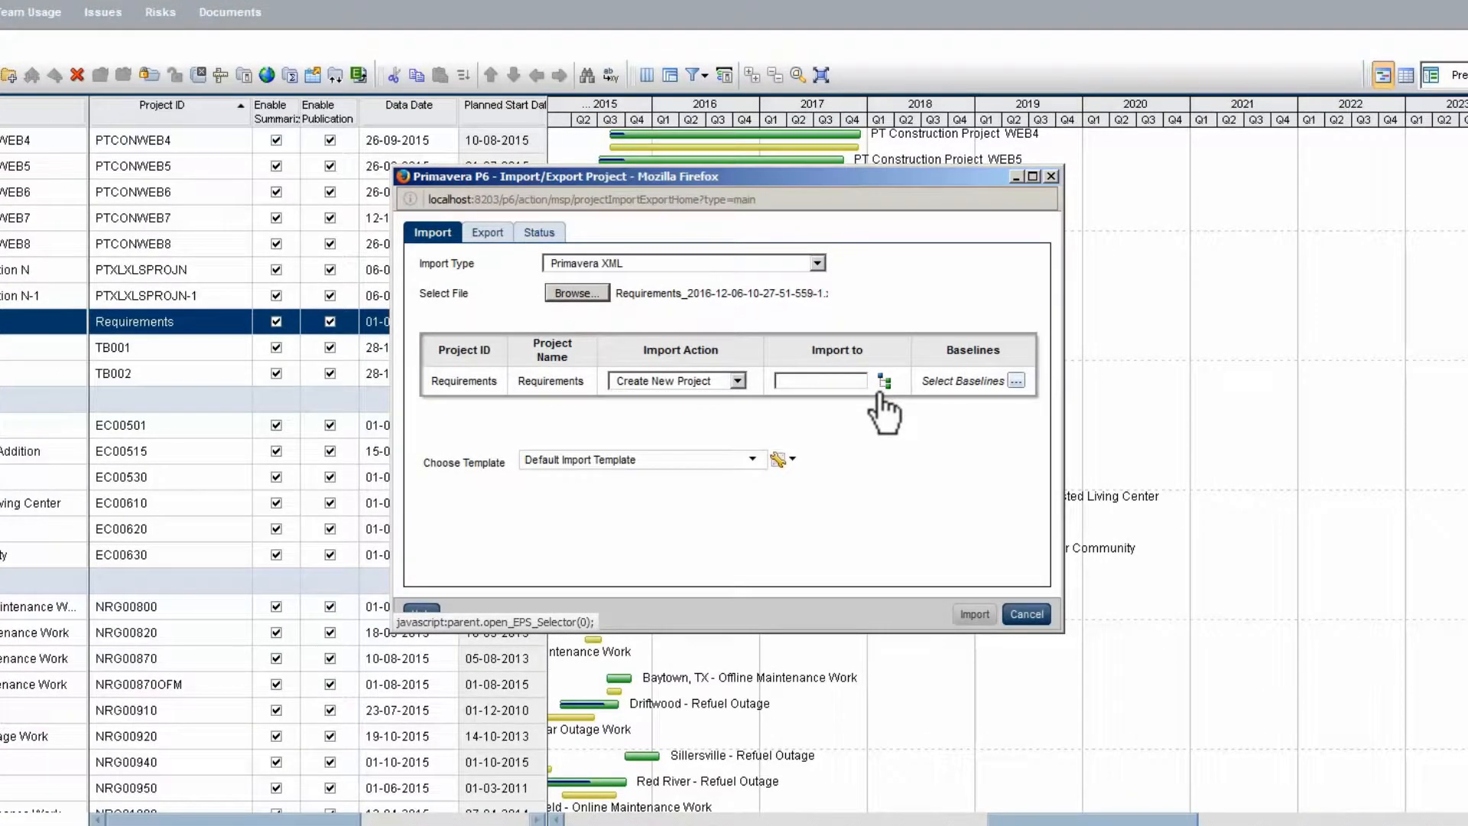
Set the import destination to the PT Training node under Prescience Technology > PT Sample Projects
click(881, 380)
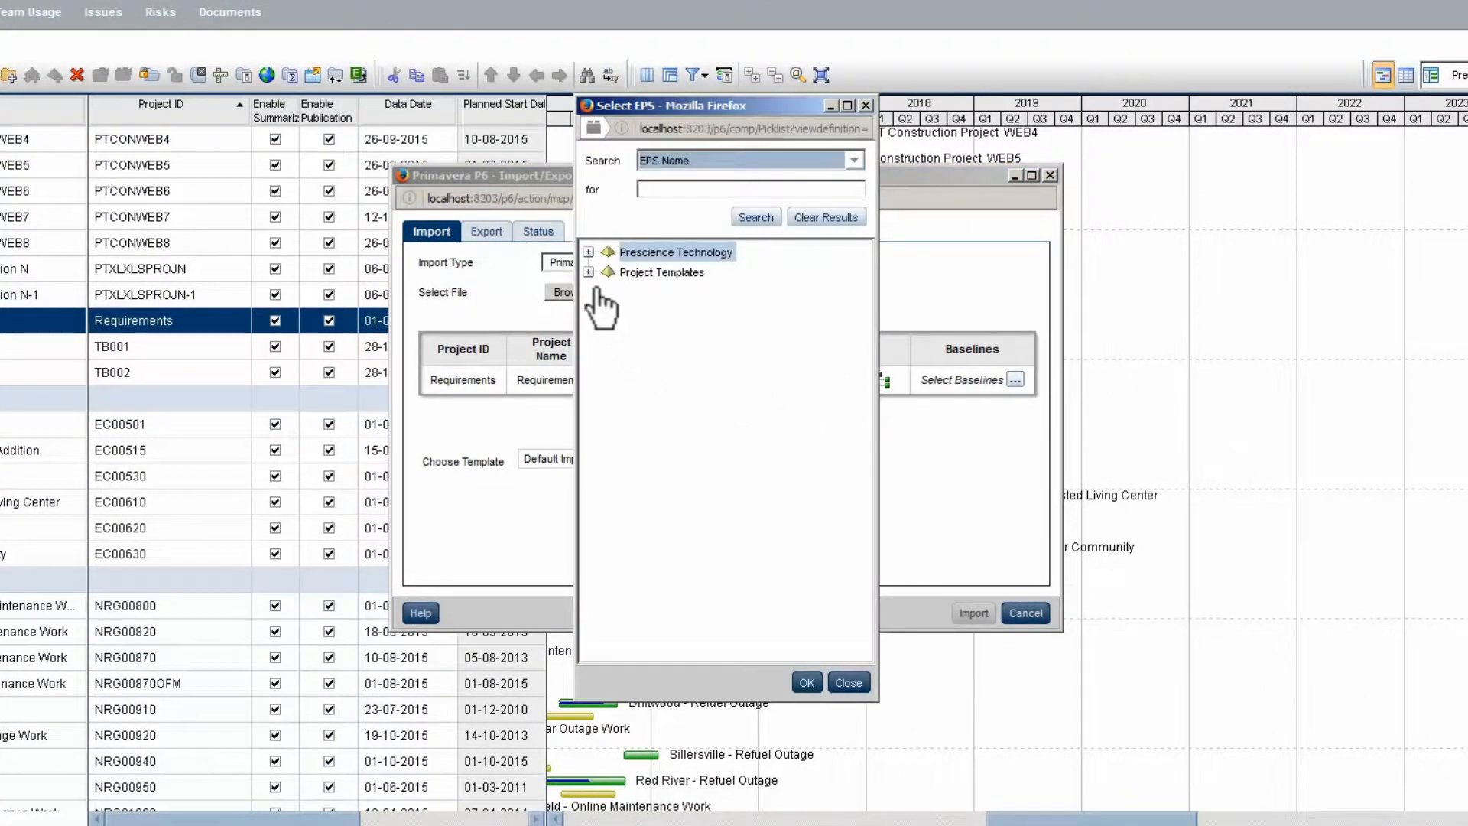
click(587, 250)
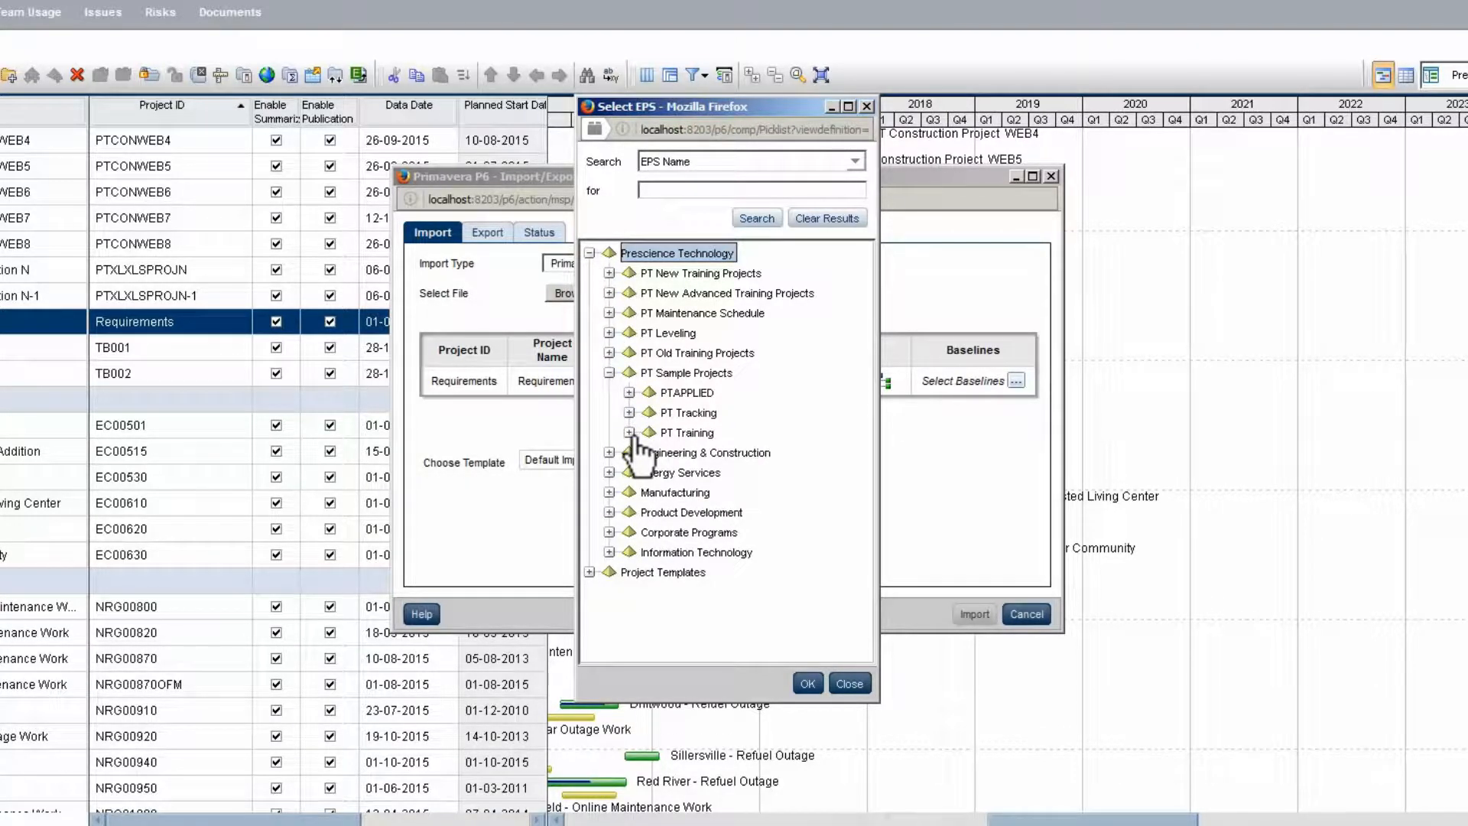
click(805, 682)
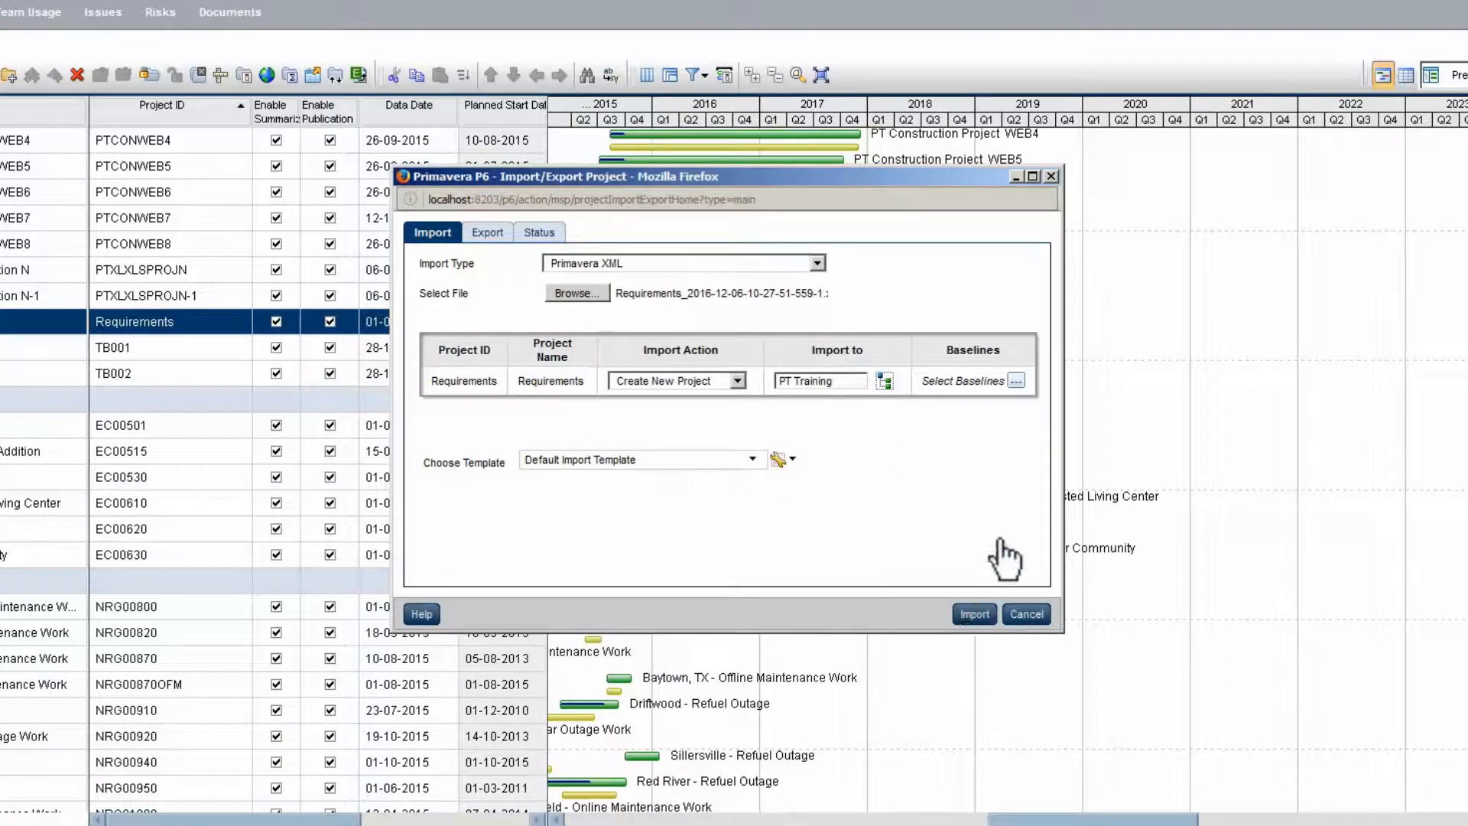
Include the PT Construction Project Documents N - B2 baseline in the import
click(1016, 380)
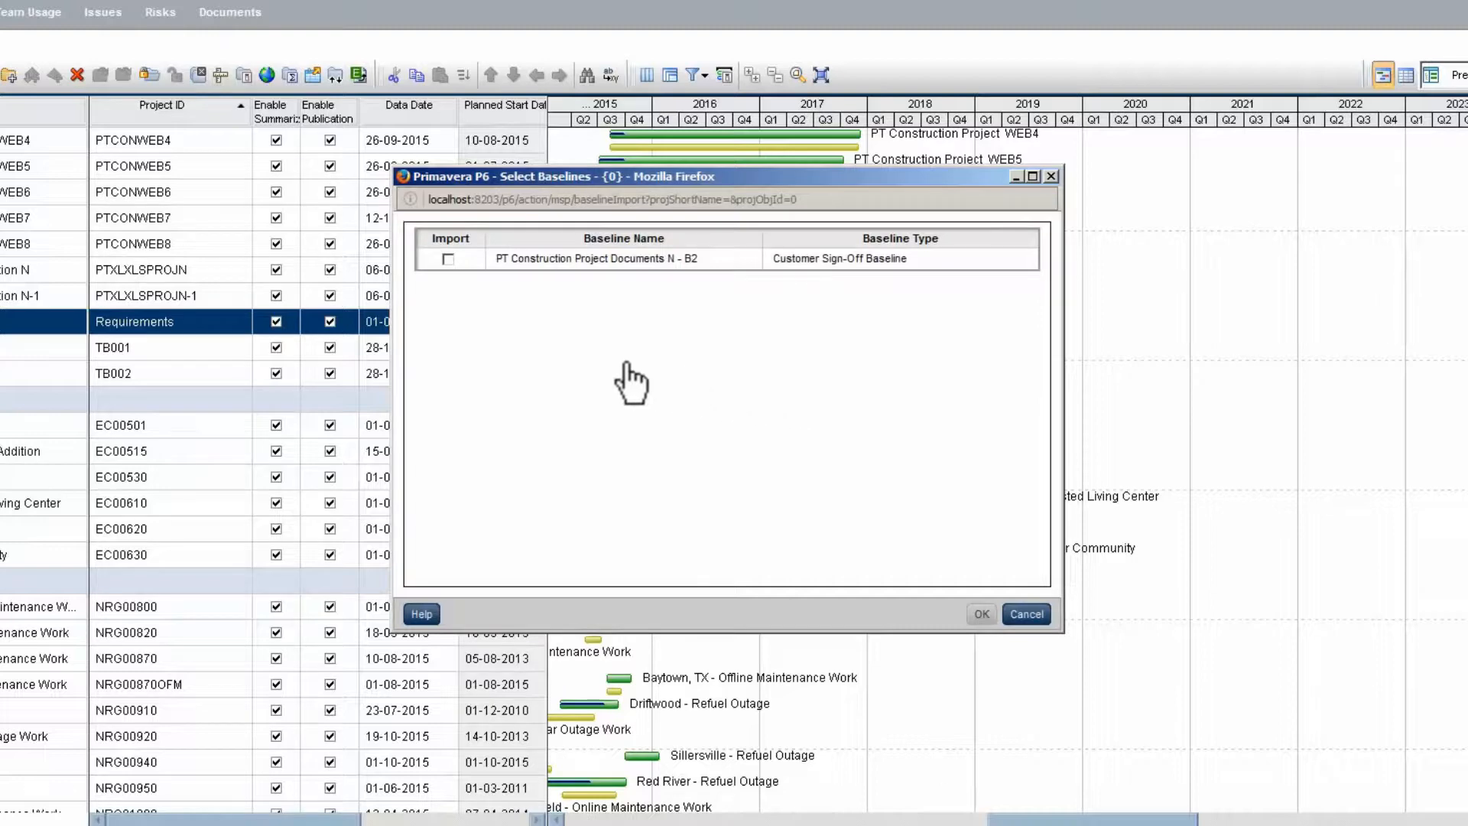
click(448, 259)
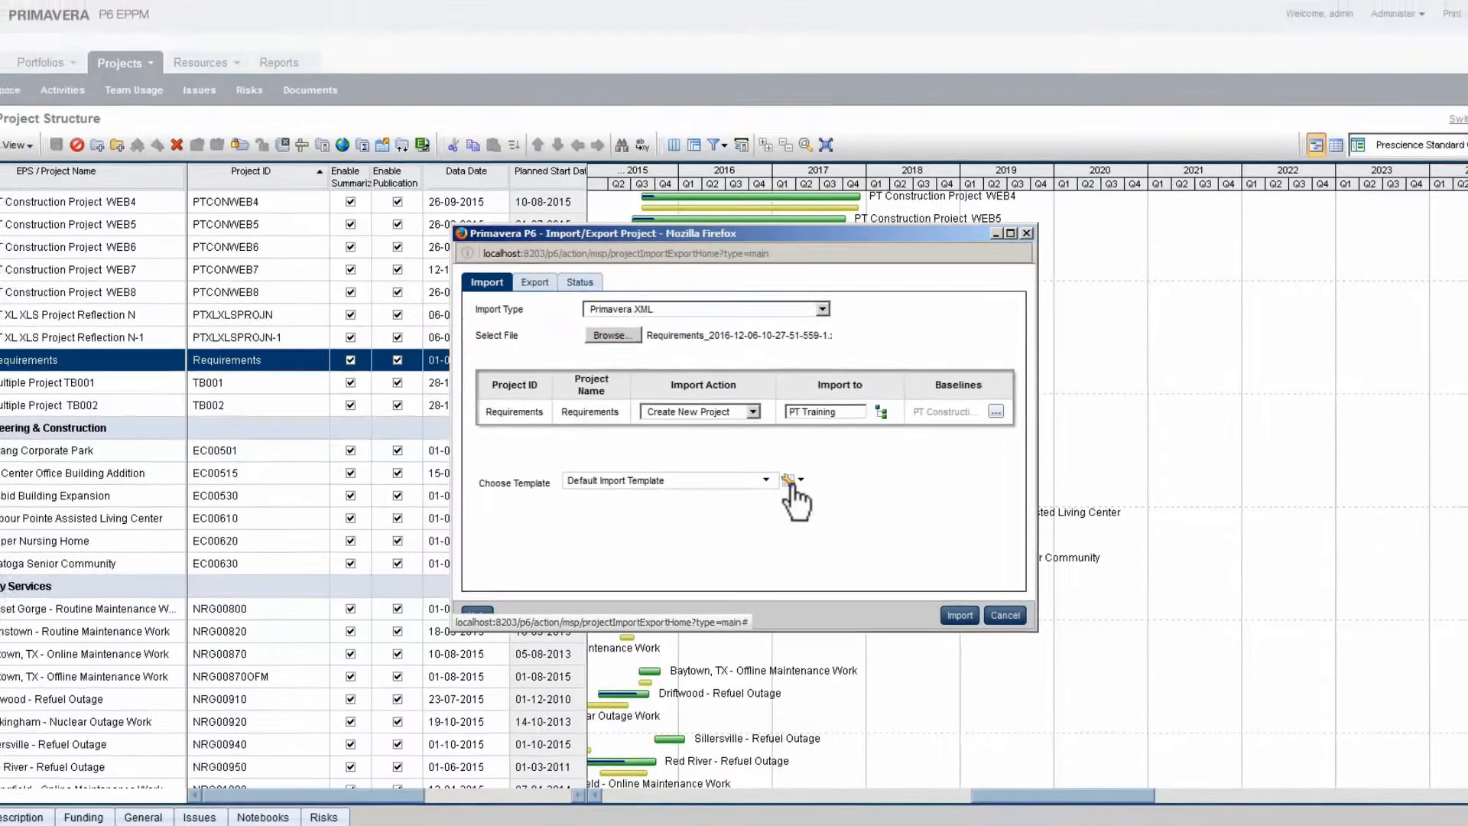
click(789, 479)
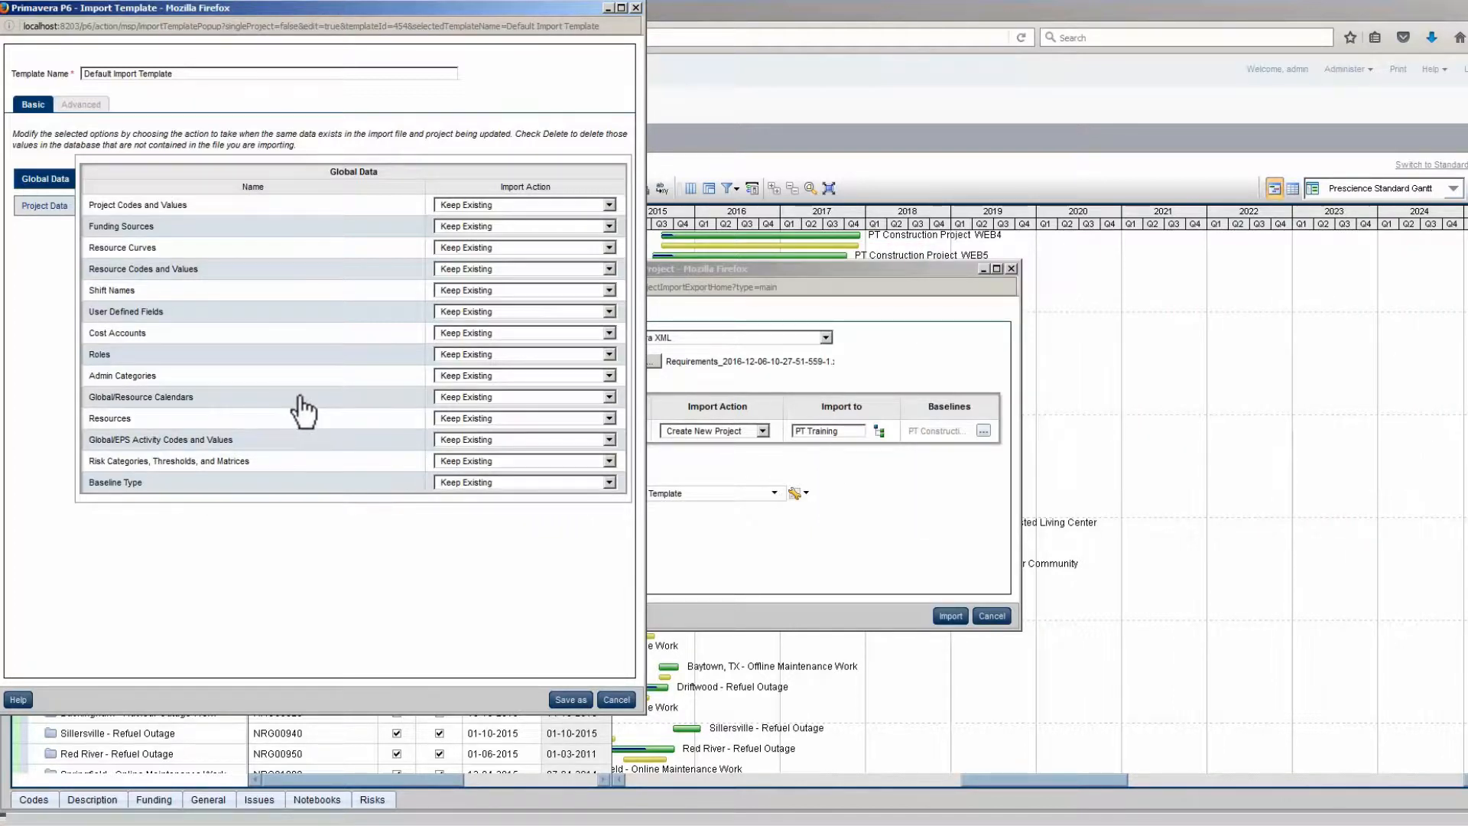
mouse_move(292, 366)
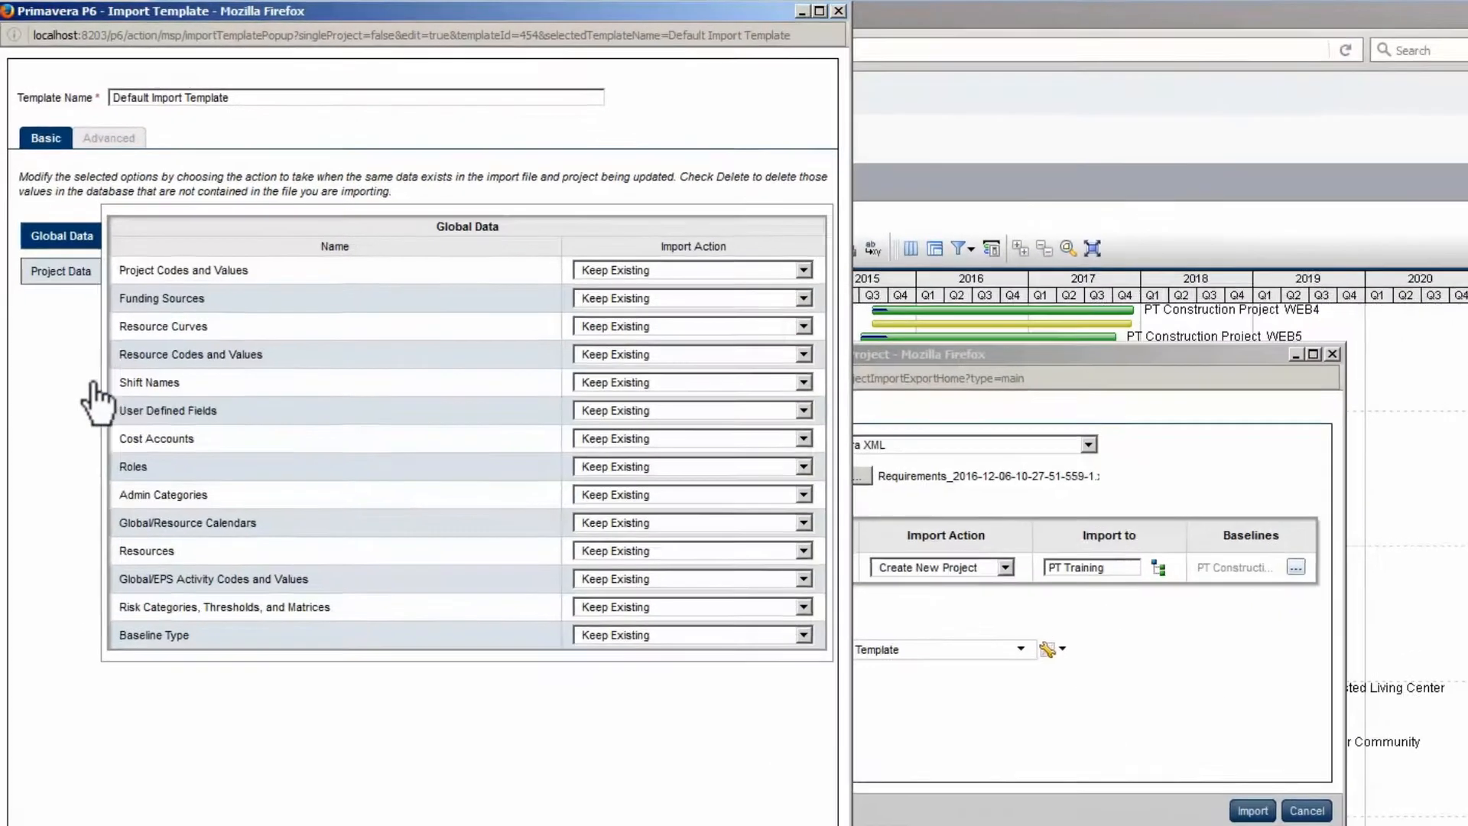
click(61, 272)
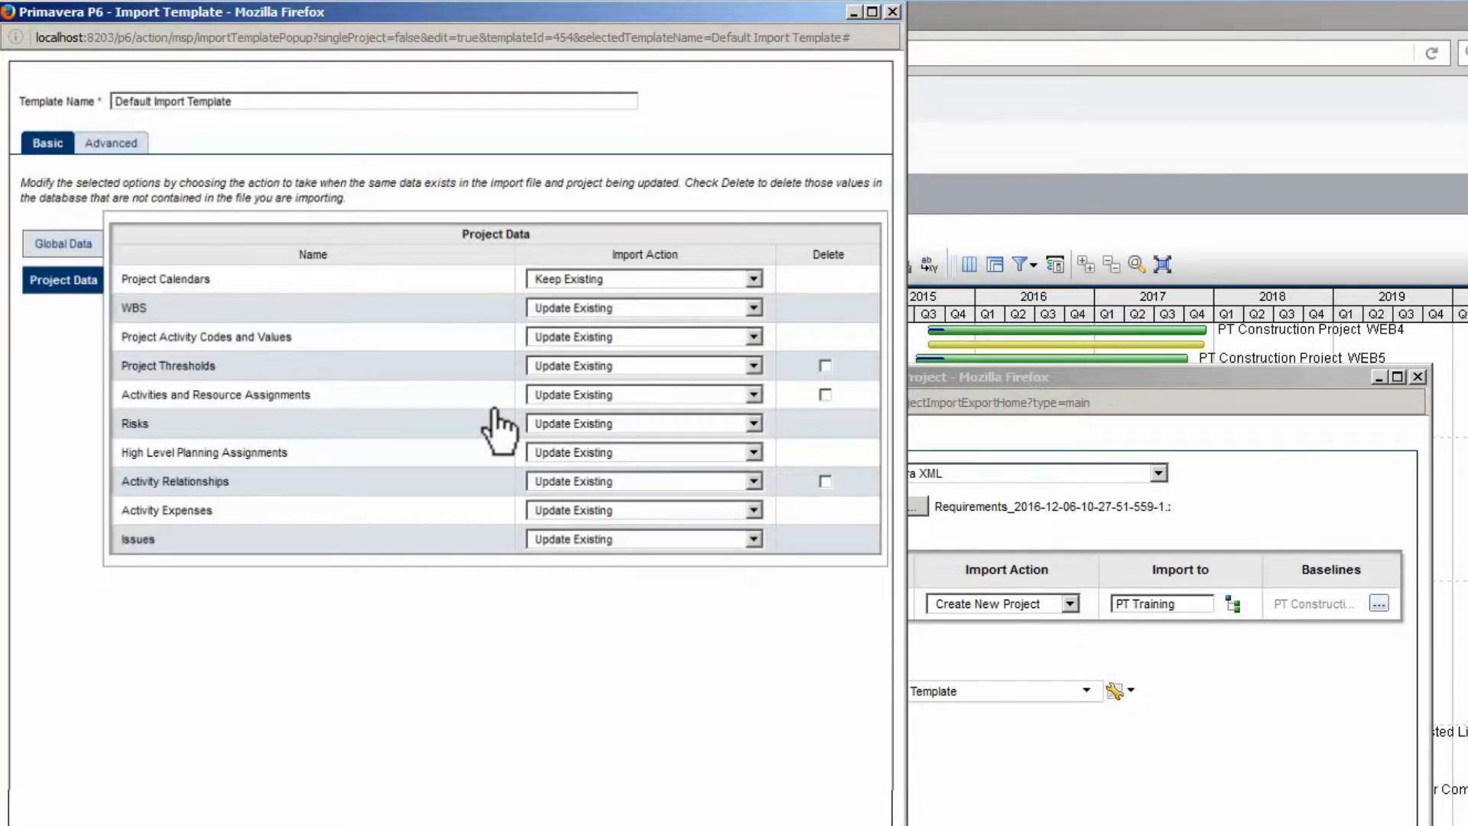
click(62, 244)
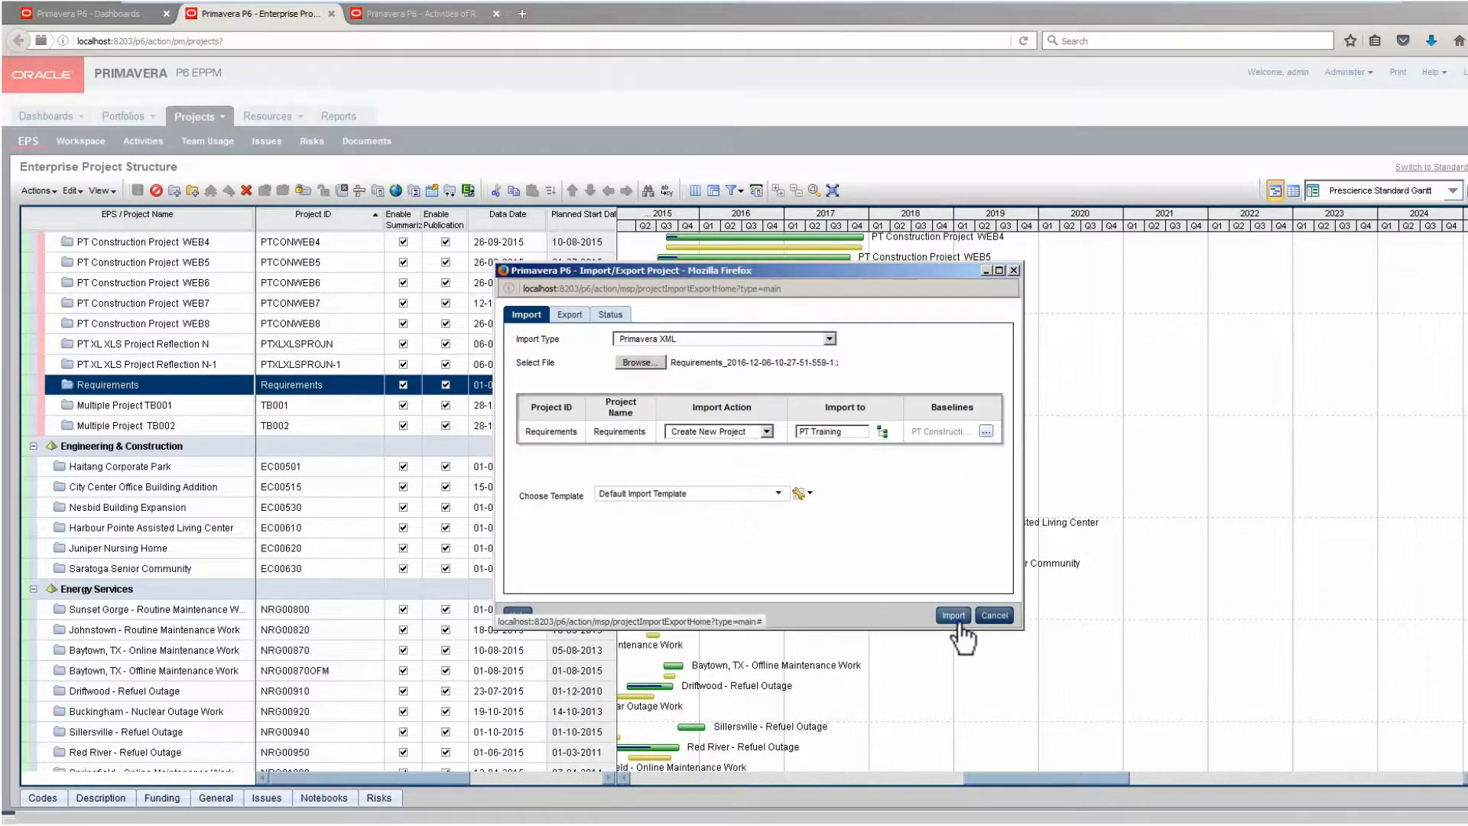
Run the Requirements import and cancel out once the status reads Completed
click(952, 615)
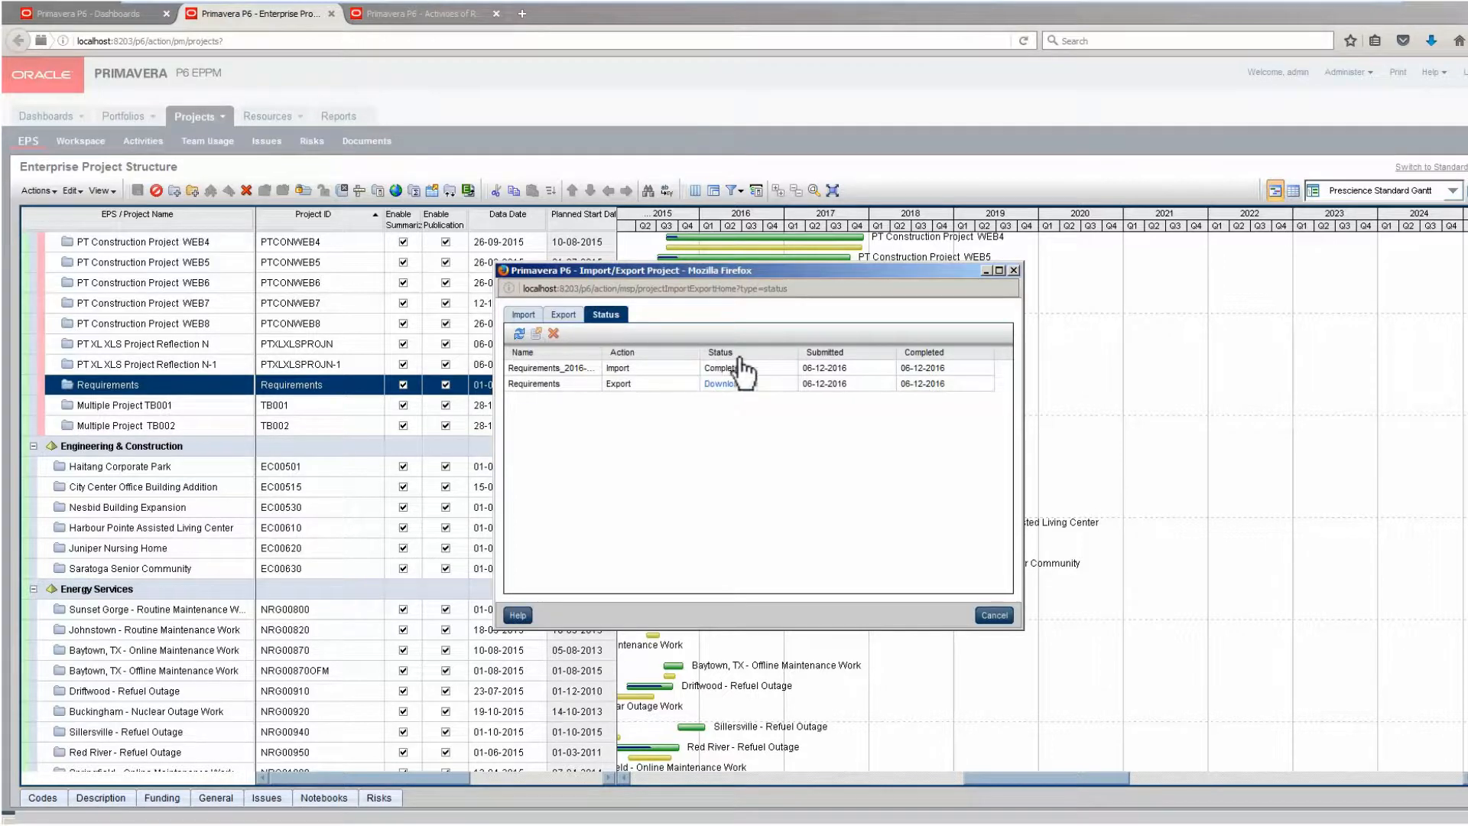
mouse_move(994, 614)
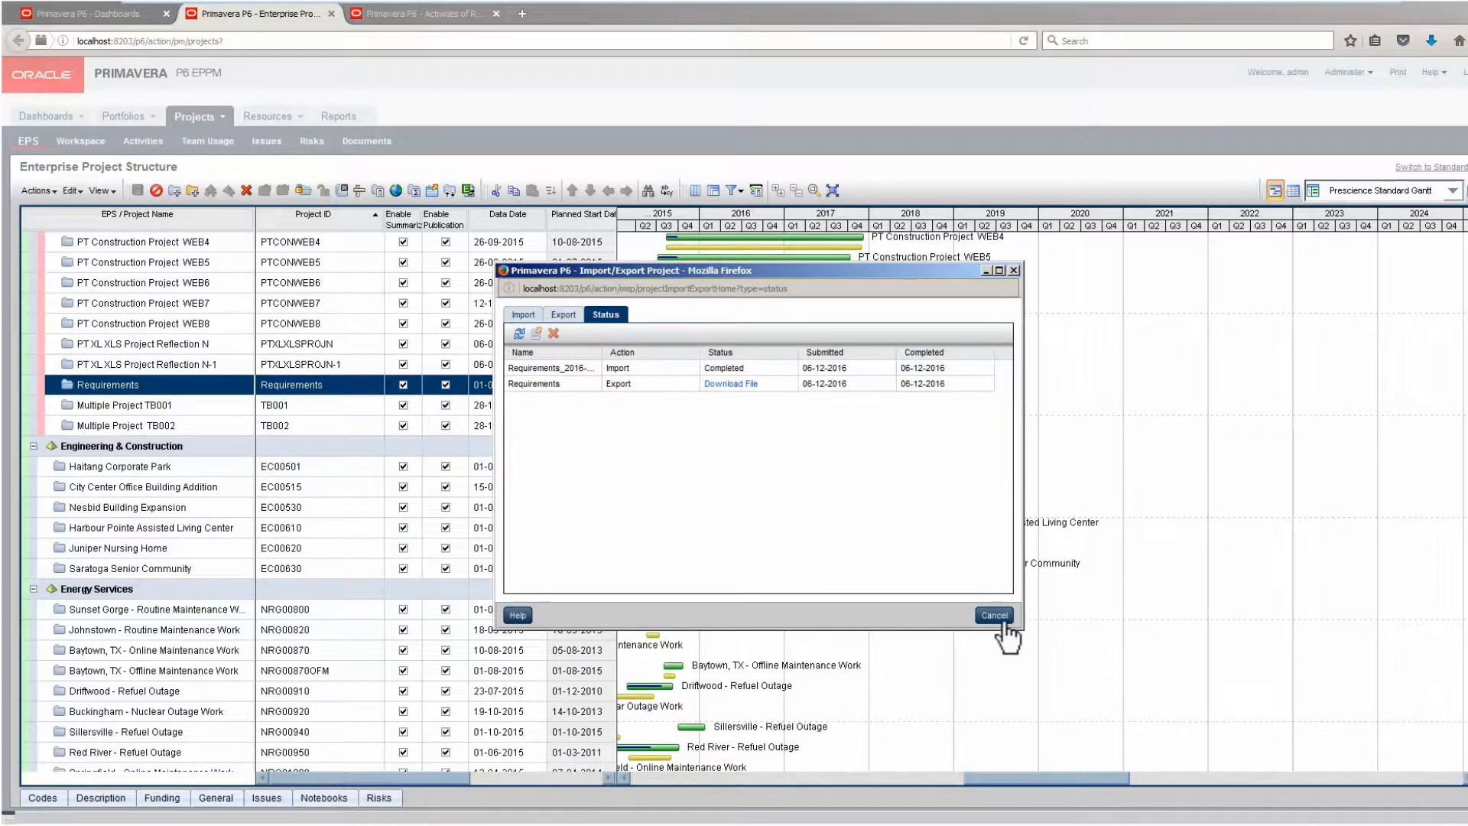
click(992, 615)
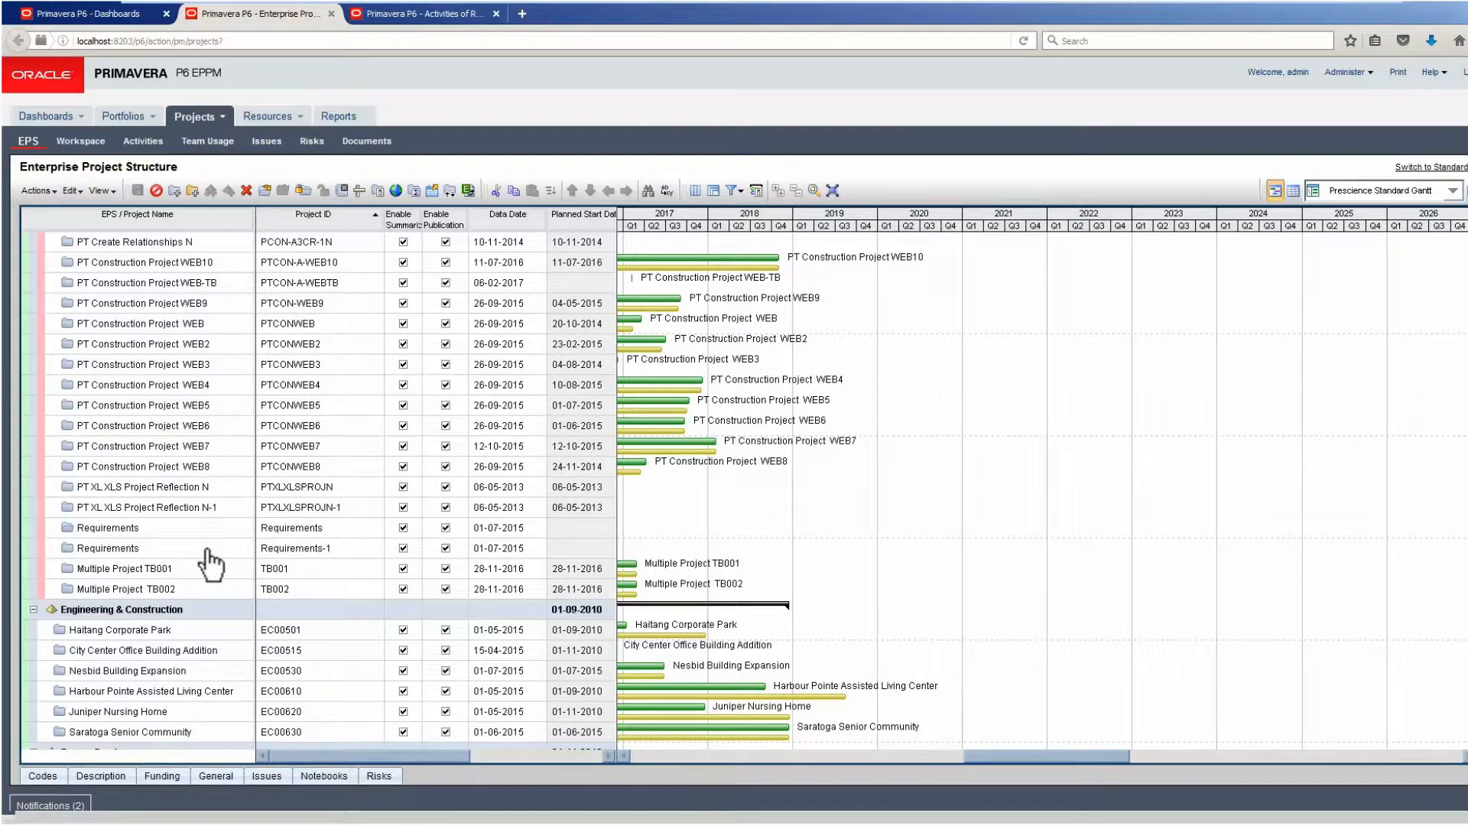
Open the Requirements-1 project's activities and bring up its baseline assignments
scroll(down, 3)
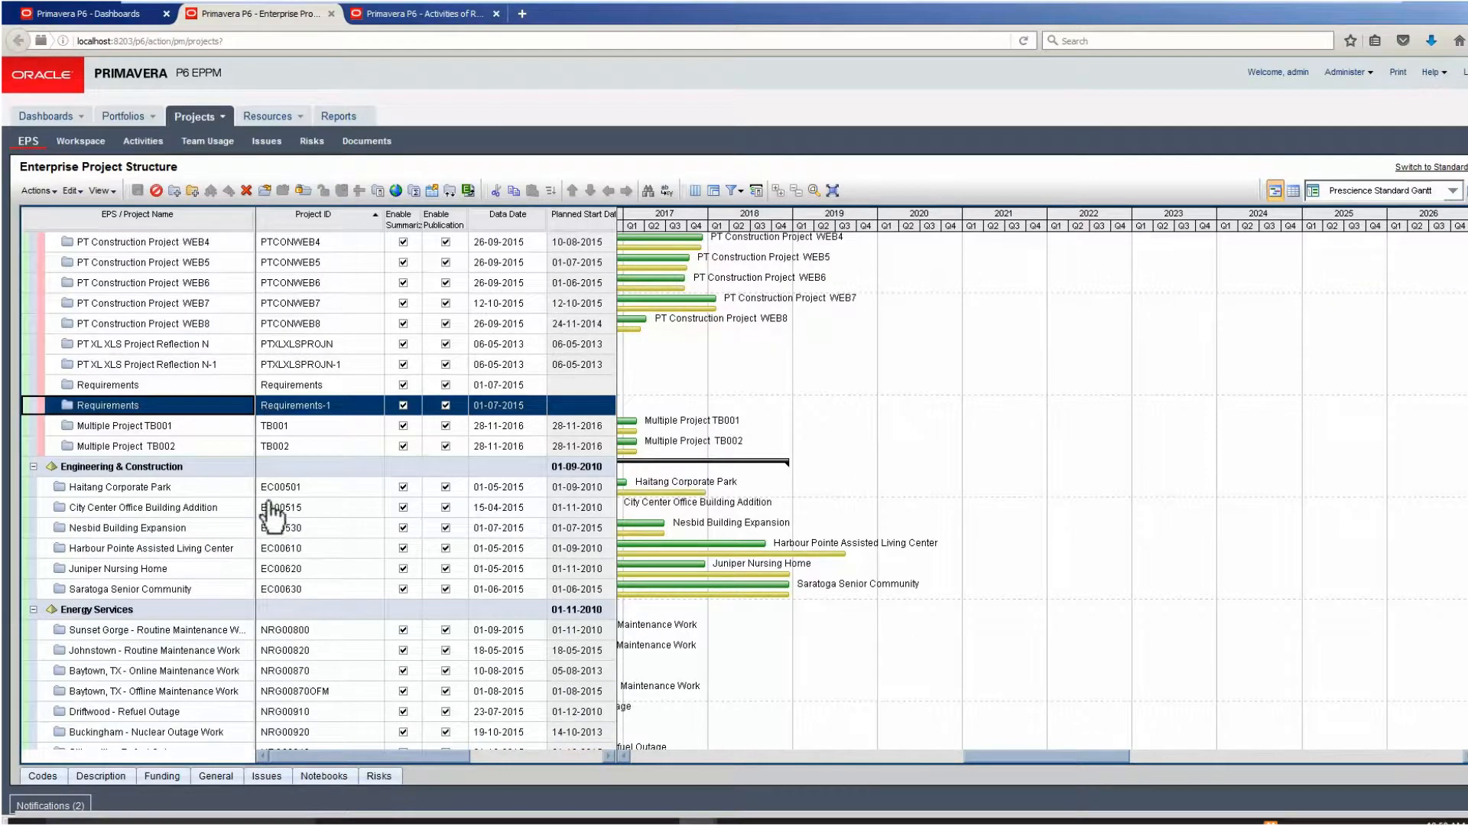
right_click(108, 404)
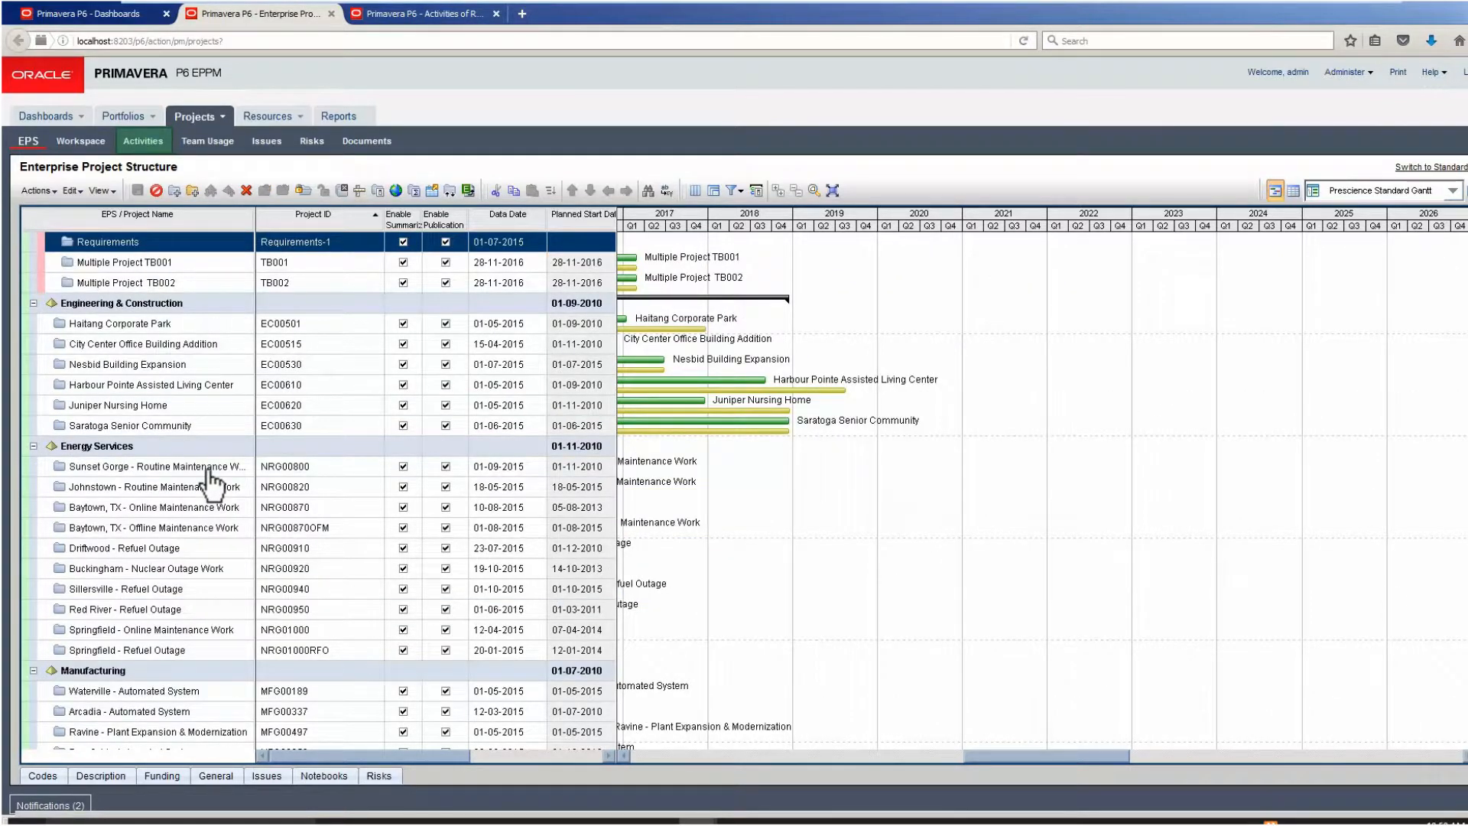
mouse_move(371, 383)
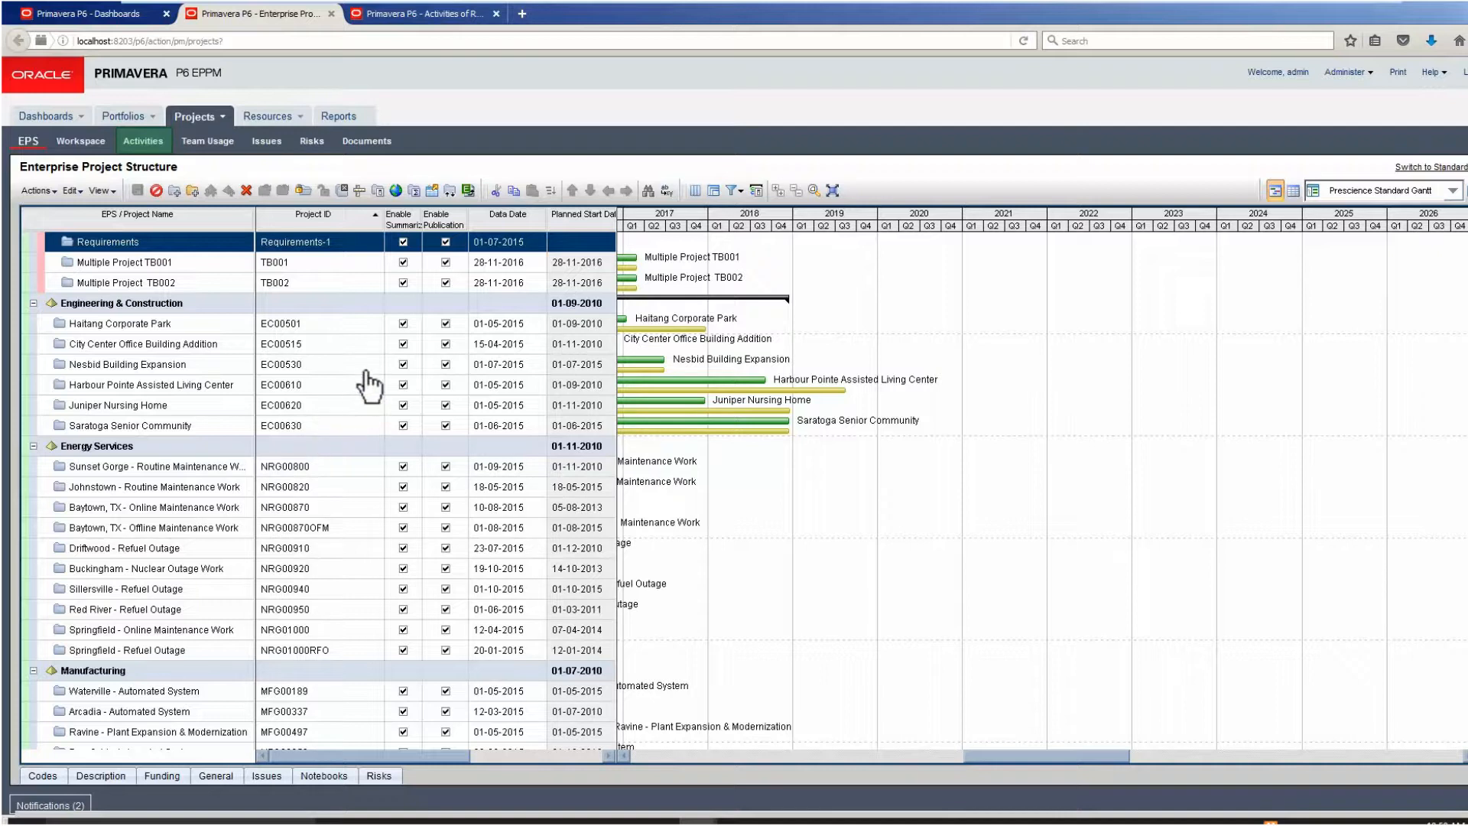
mouse_move(430, 13)
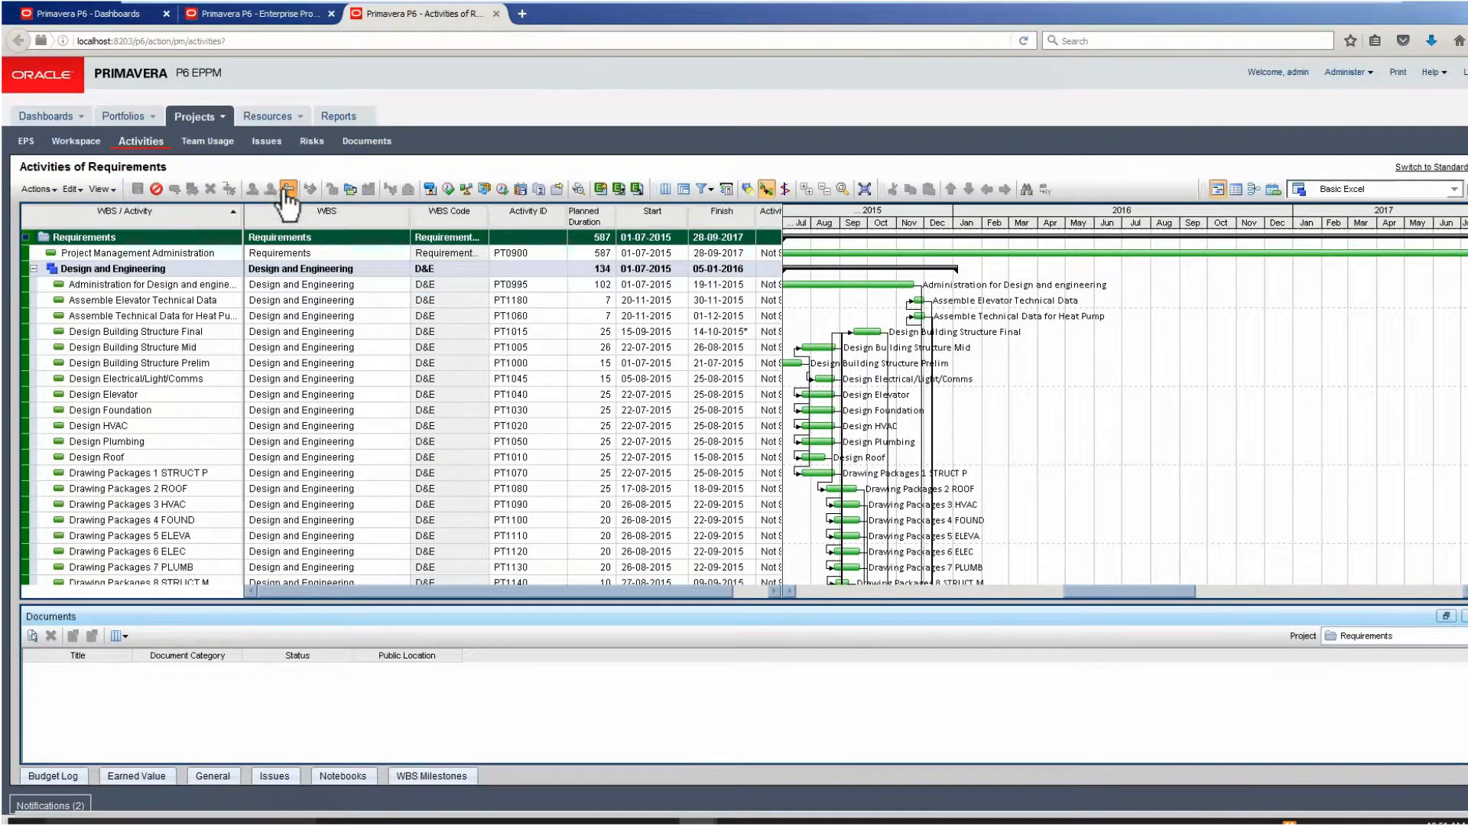
click(288, 188)
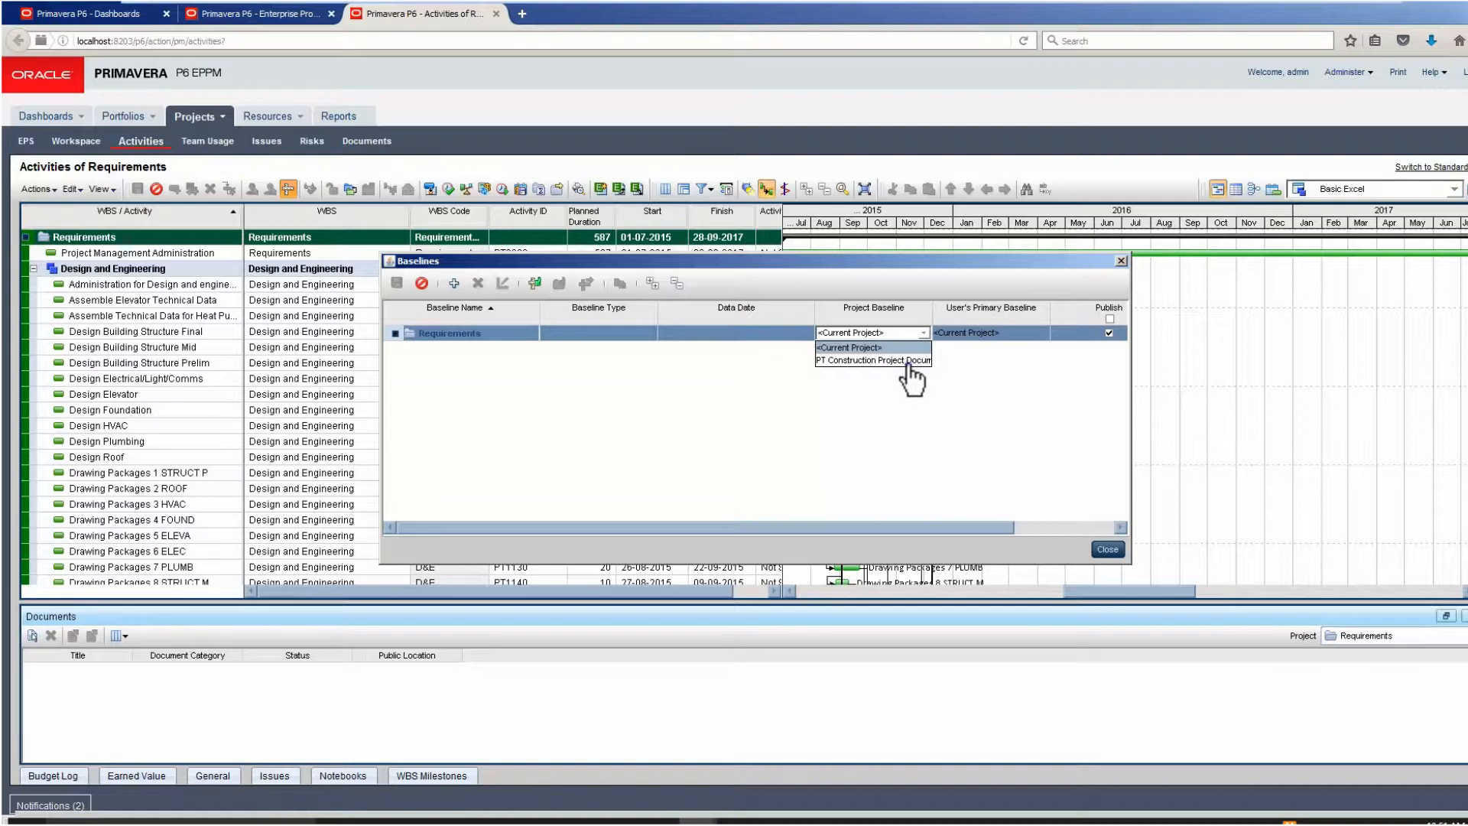
Assign PT Construction Project Documents N - B2 as both project baseline and user's primary baseline
click(871, 360)
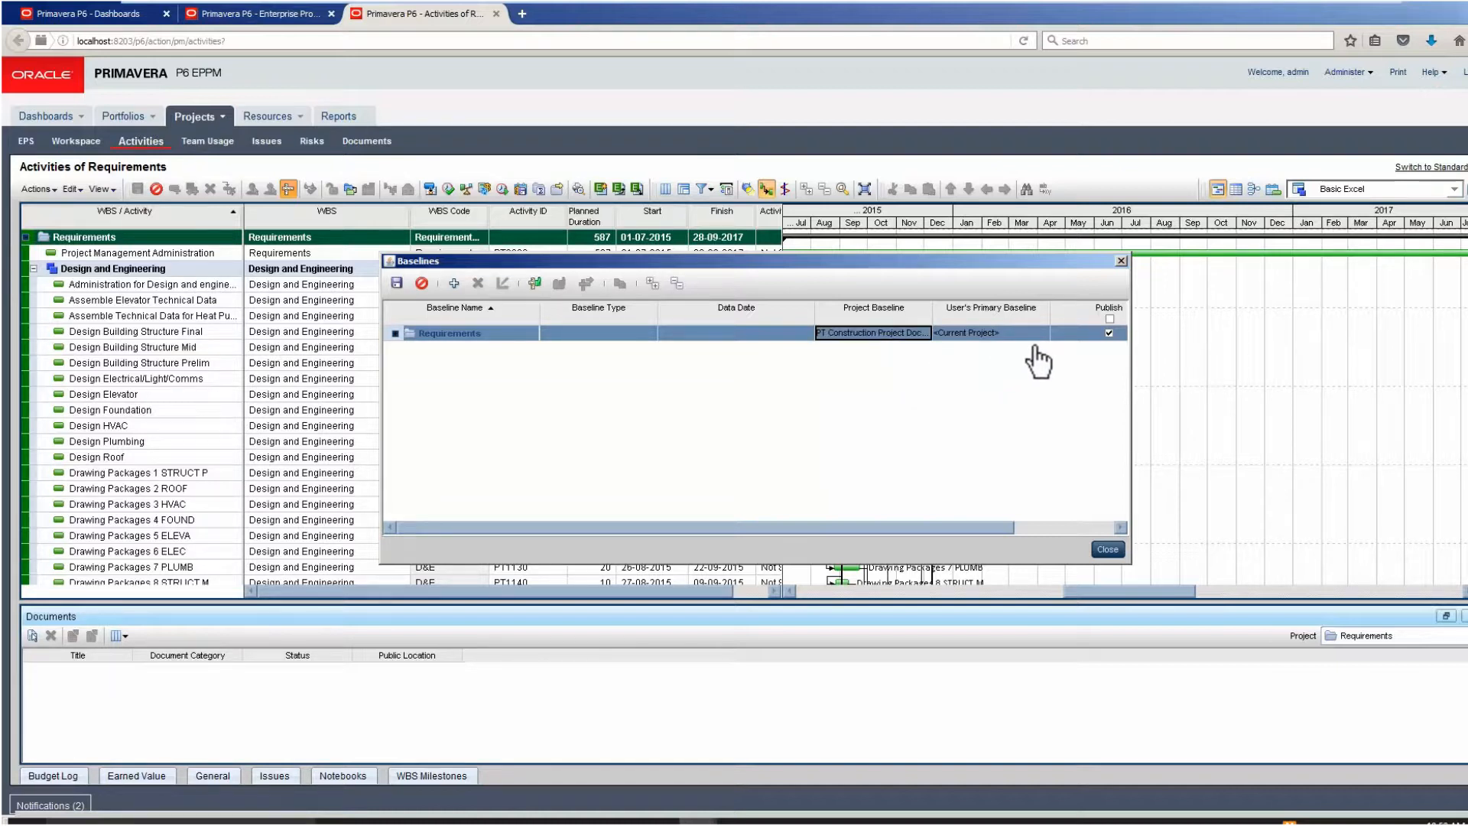
click(1037, 333)
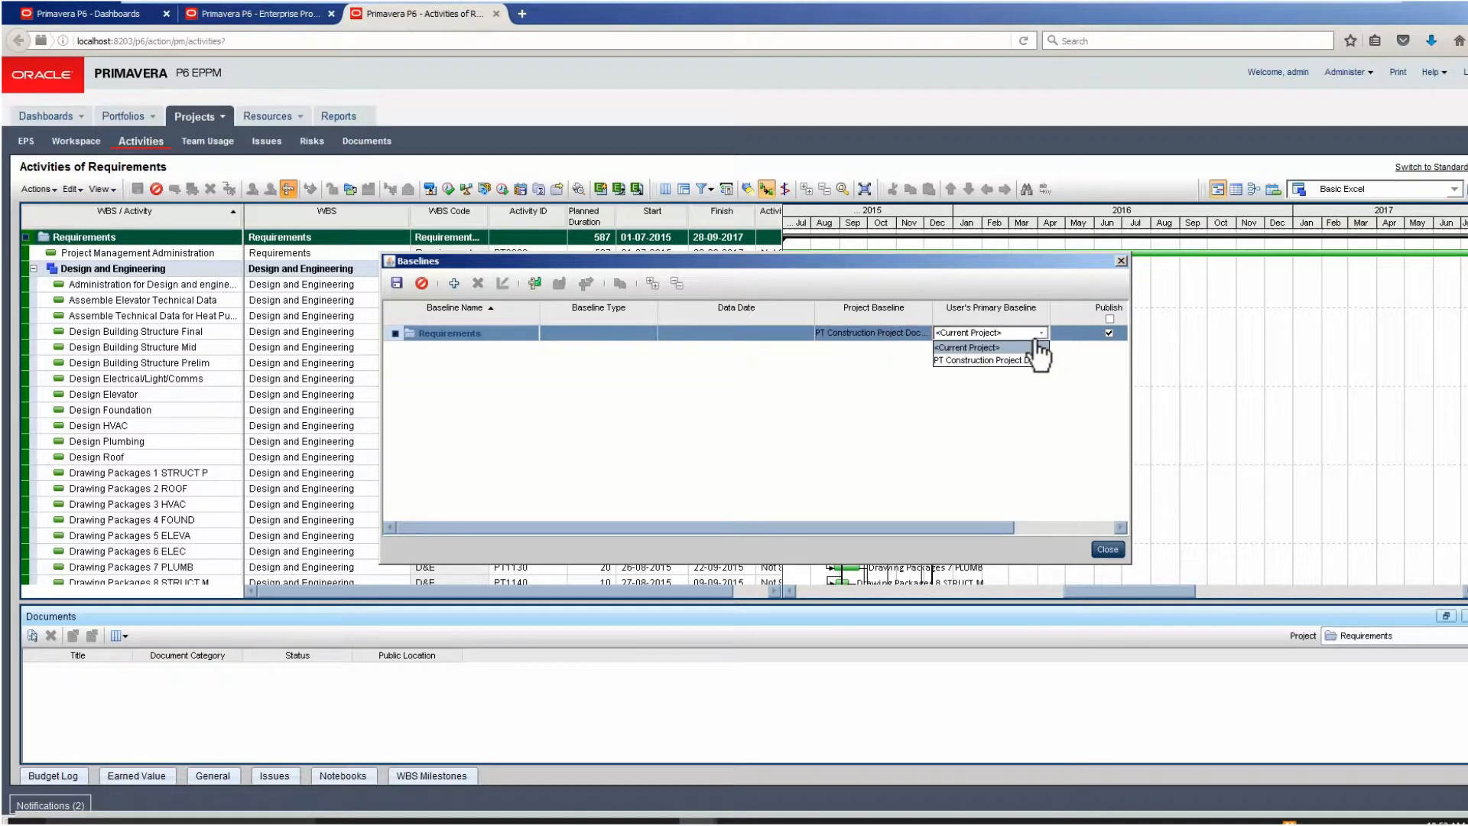
click(983, 360)
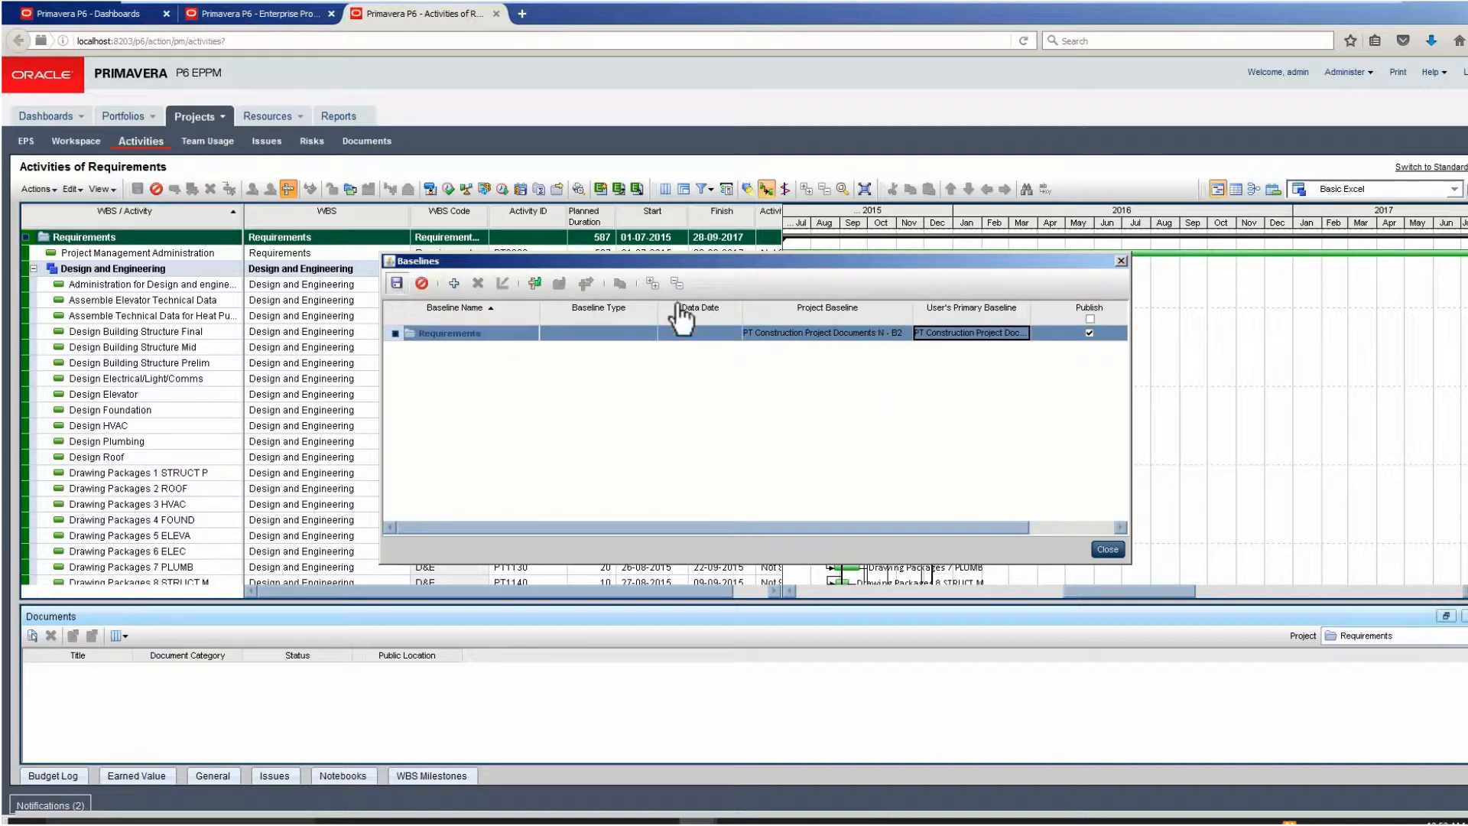
click(1104, 549)
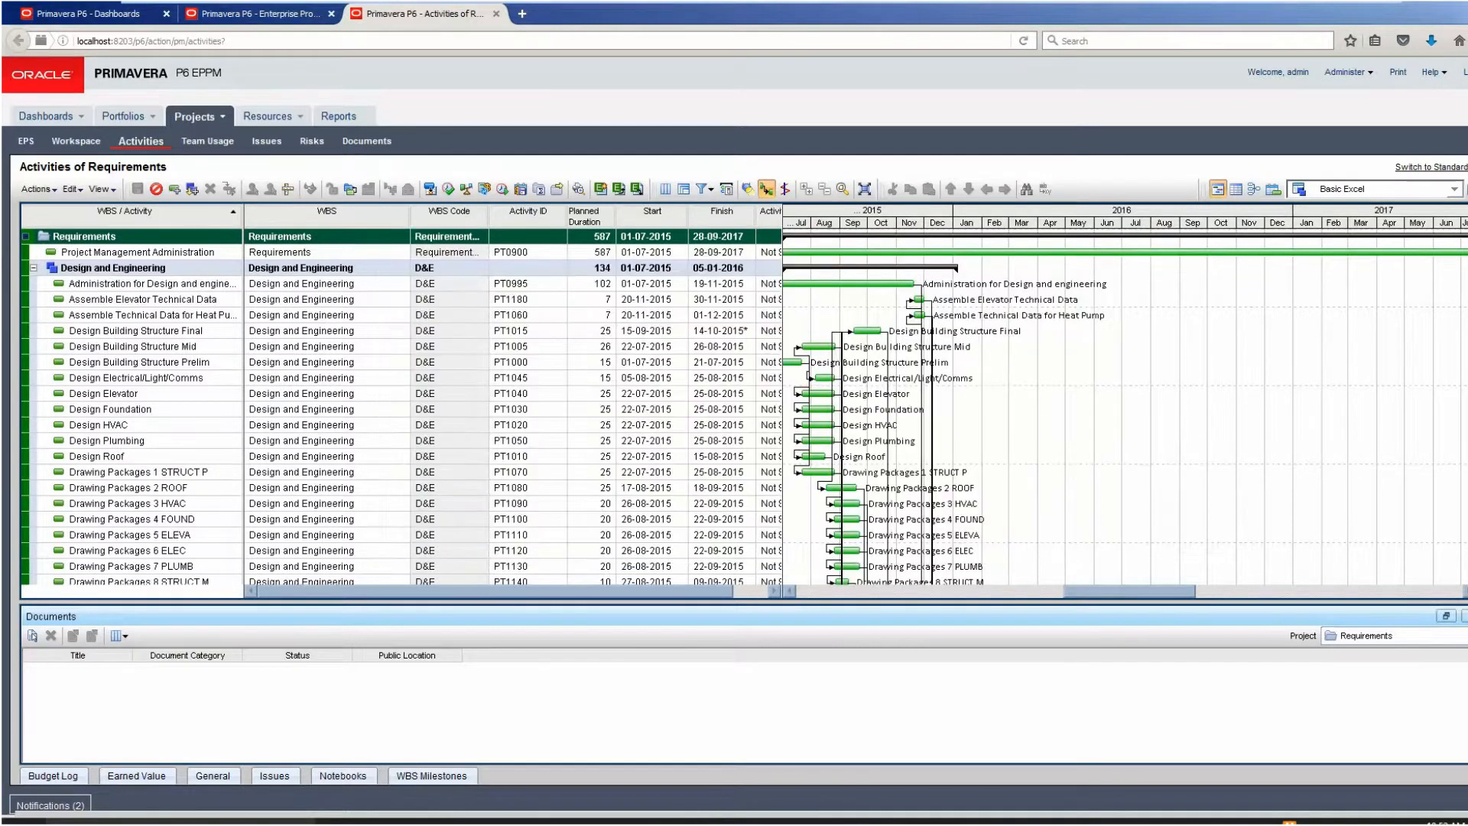